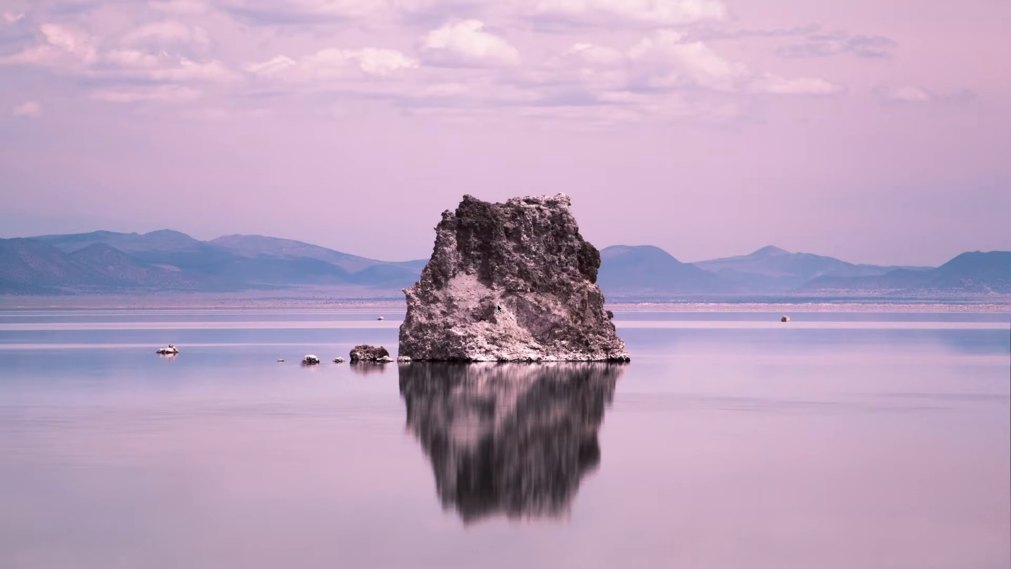
# - Launch Automator from Spotlight by searching for automator.app
pyautogui.press('cmd+space')
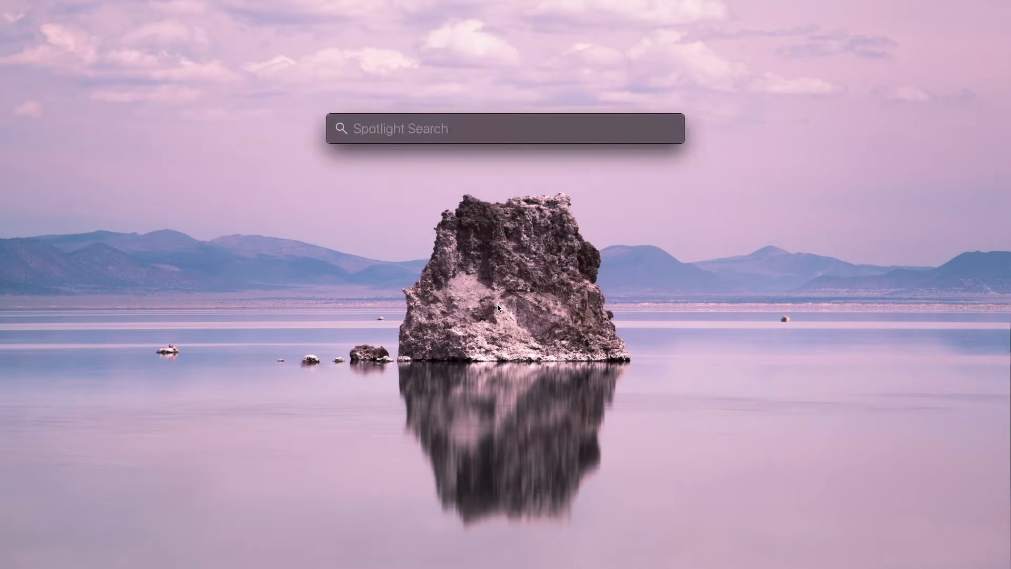
pyautogui.write('a')
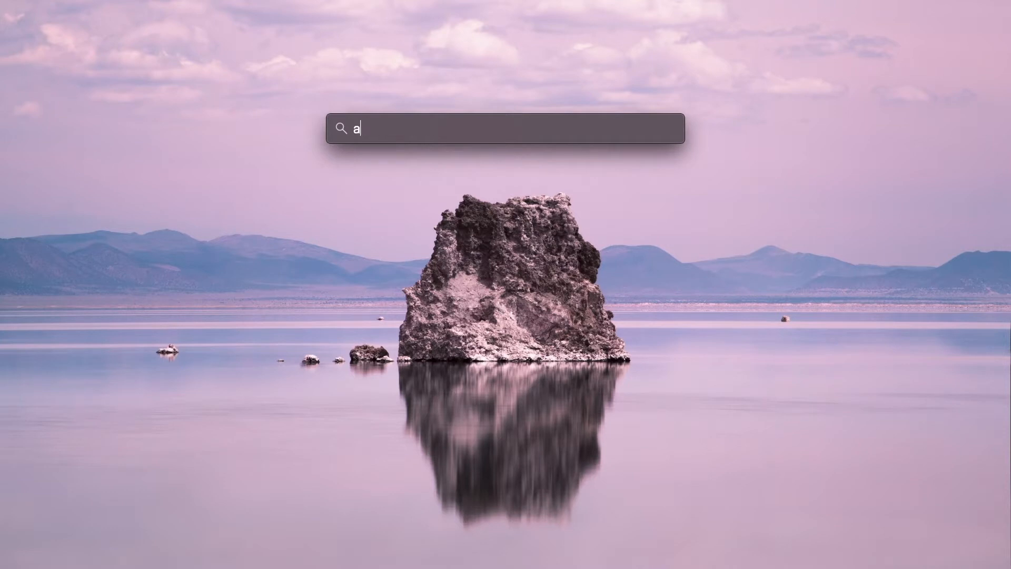
pyautogui.write('utomator.app')
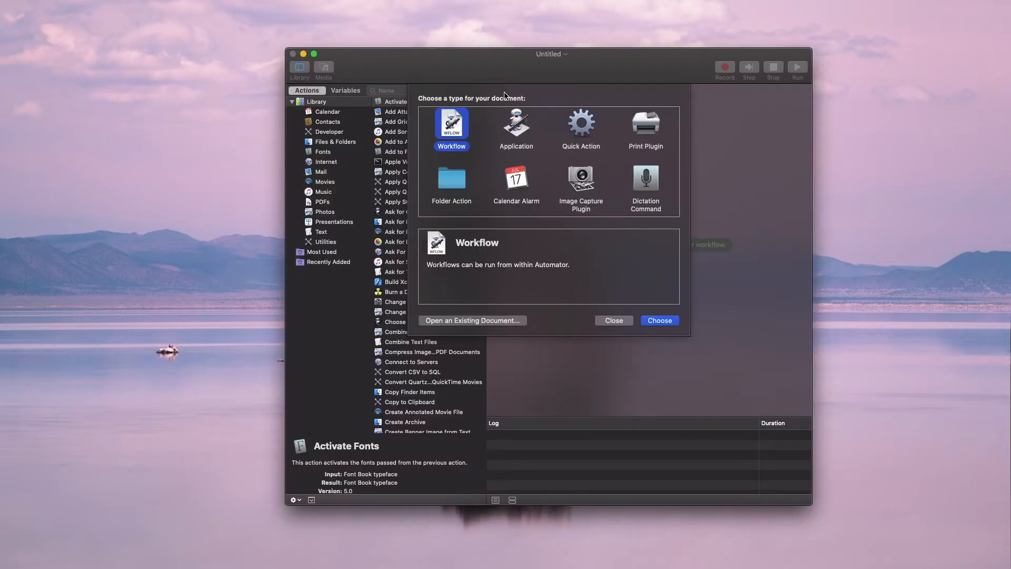
pyautogui.moveTo(490, 252)
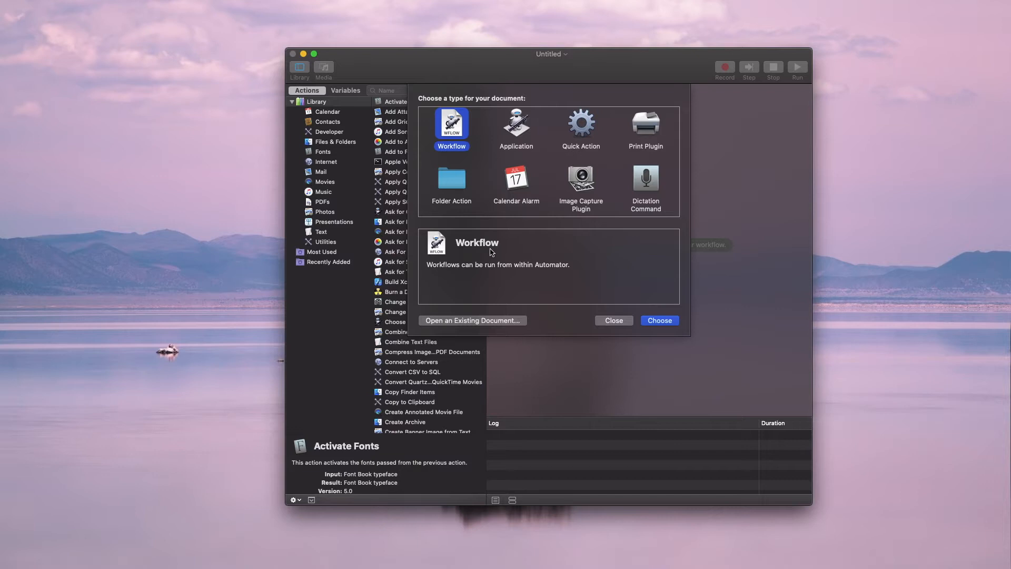
pyautogui.moveTo(475, 160)
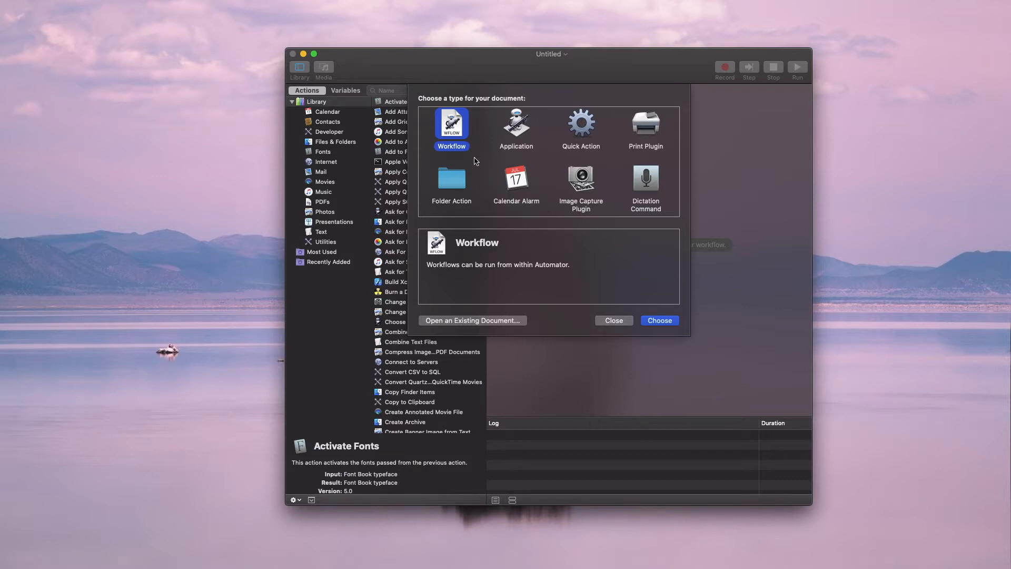
pyautogui.moveTo(559, 259)
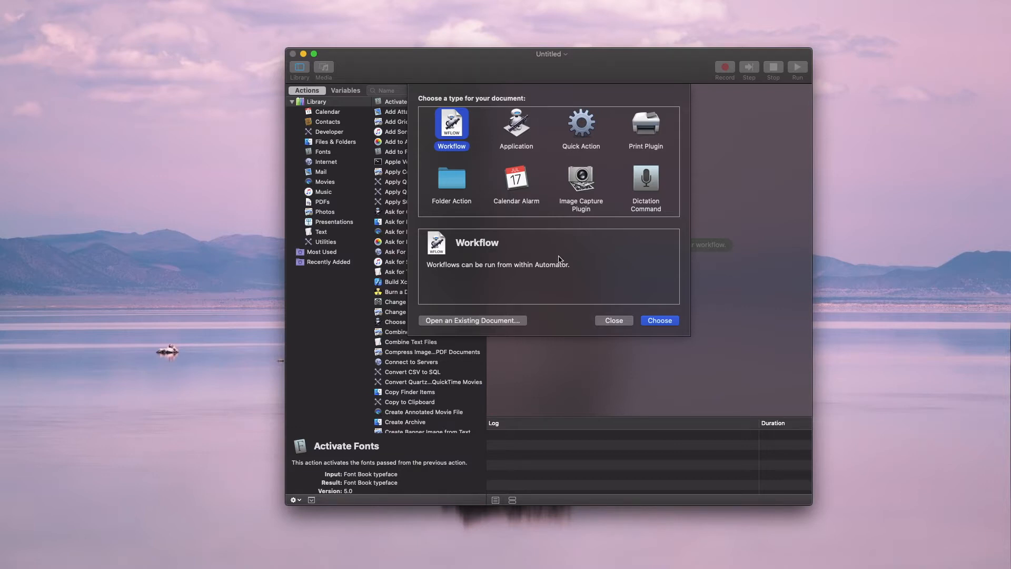
pyautogui.moveTo(556, 252)
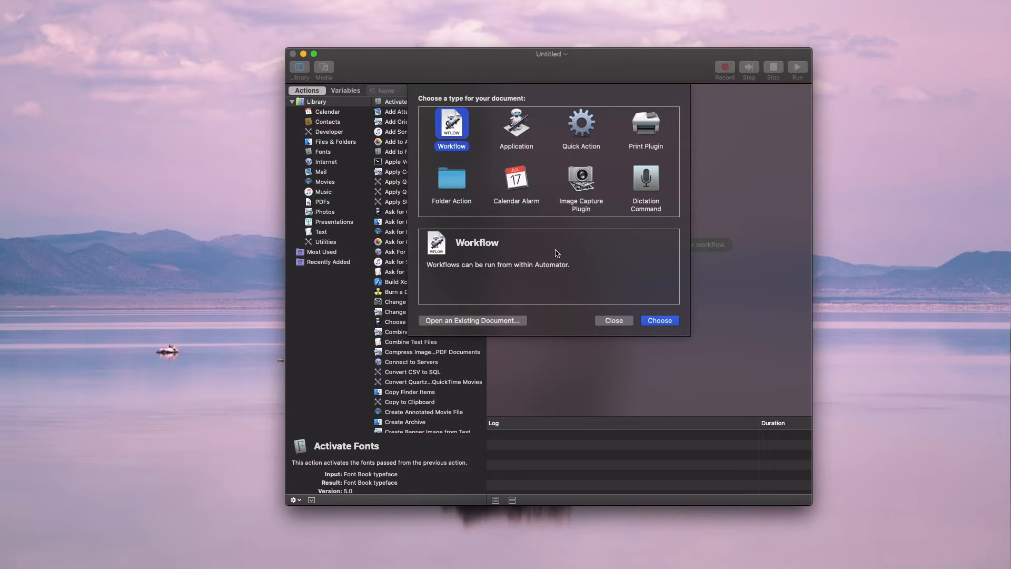
pyautogui.moveTo(507, 151)
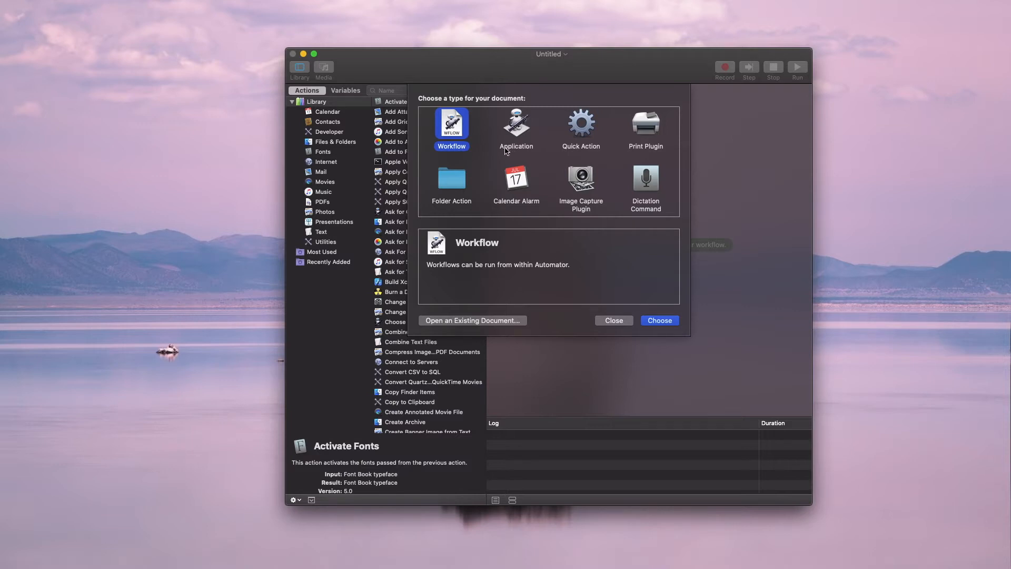
pyautogui.moveTo(456, 180)
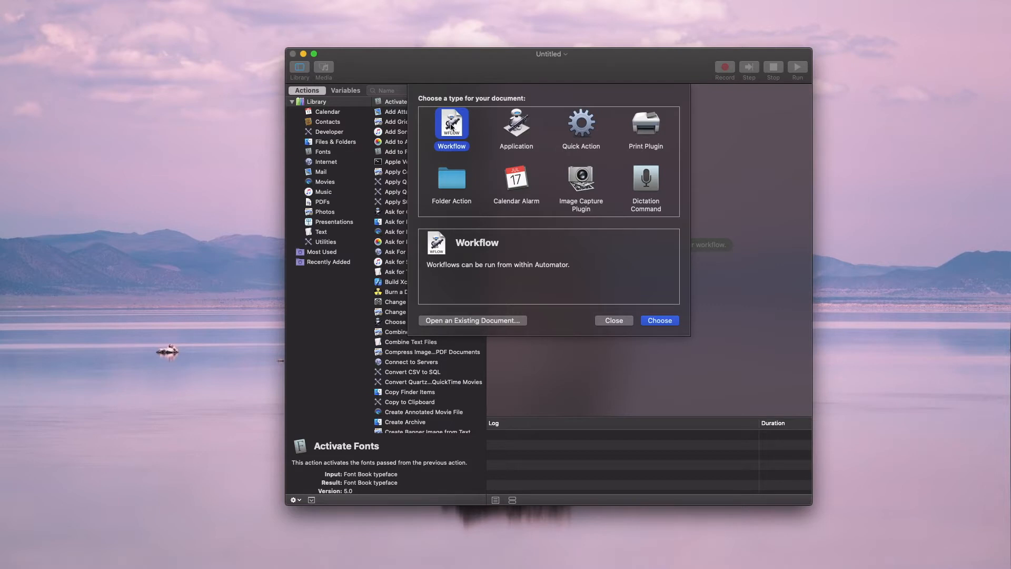
pyautogui.moveTo(404, 36)
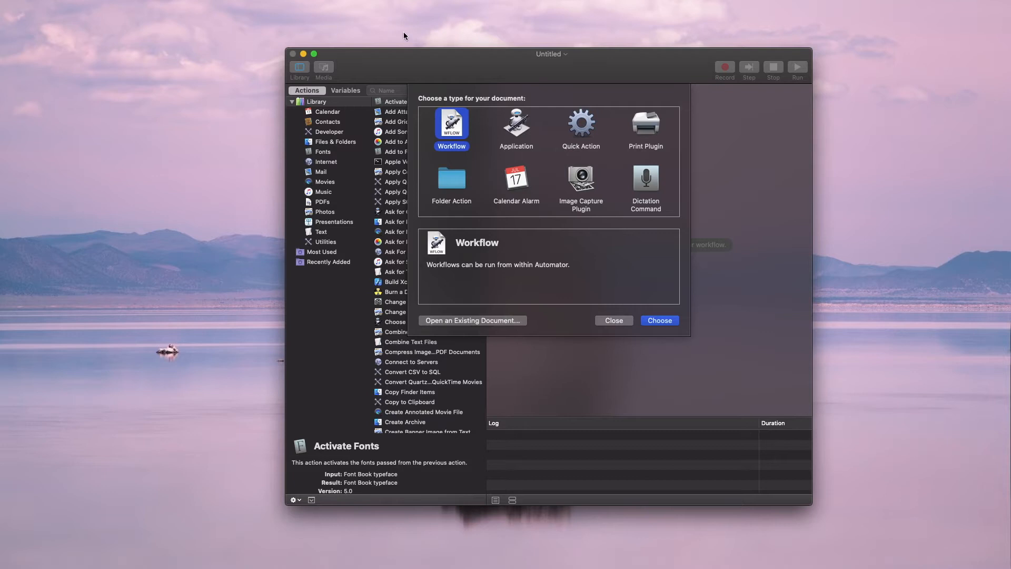
pyautogui.moveTo(469, 135)
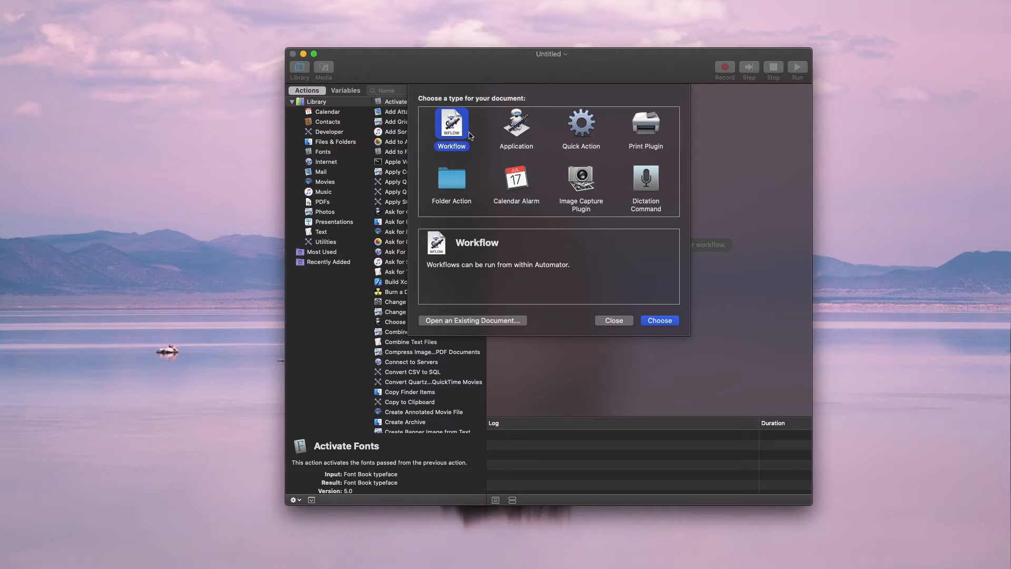
pyautogui.moveTo(516, 149)
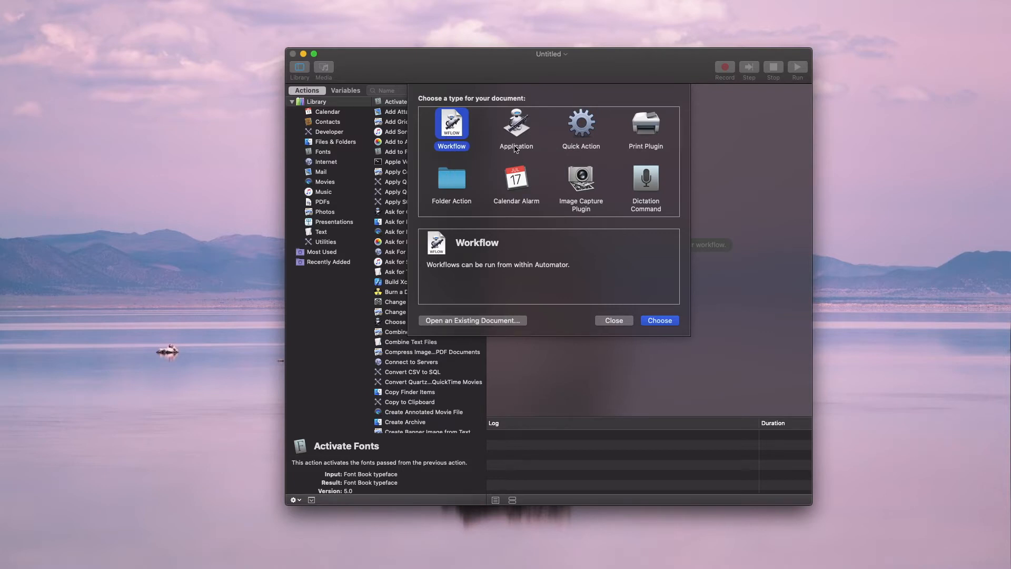
# - Select Application in the document type chooser to preview its description
pyautogui.click(516, 126)
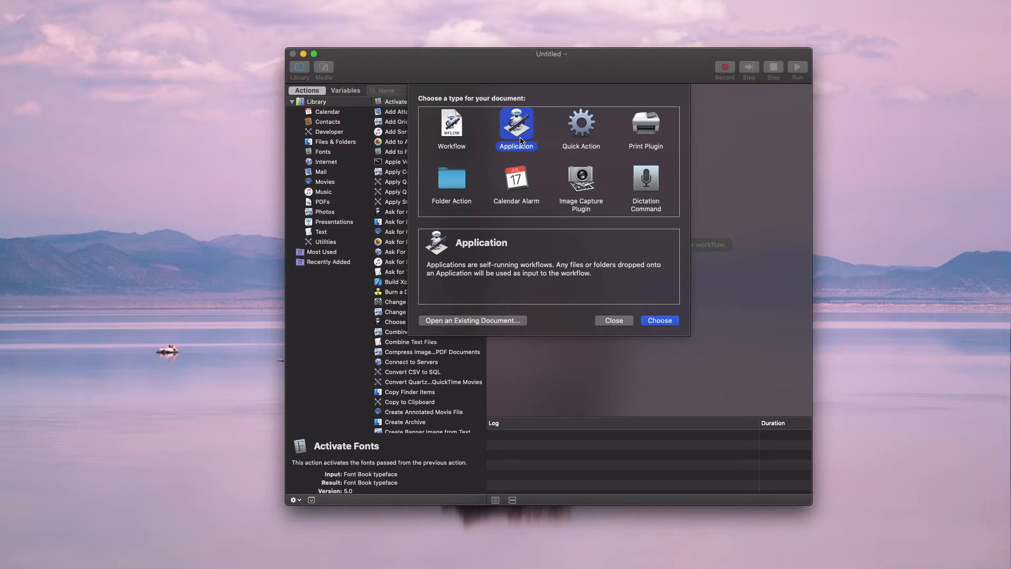
pyautogui.moveTo(882, 259)
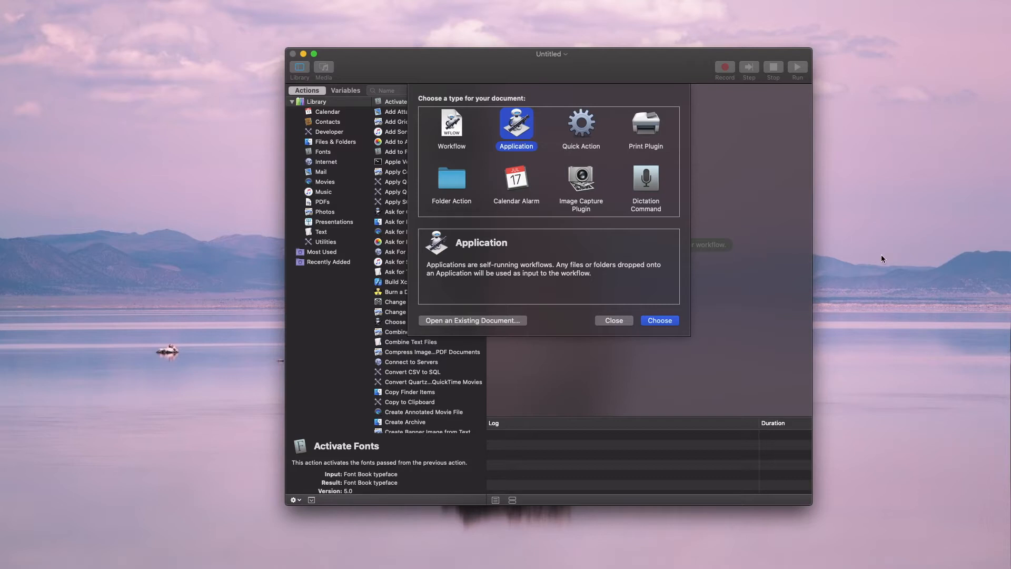
pyautogui.moveTo(885, 210)
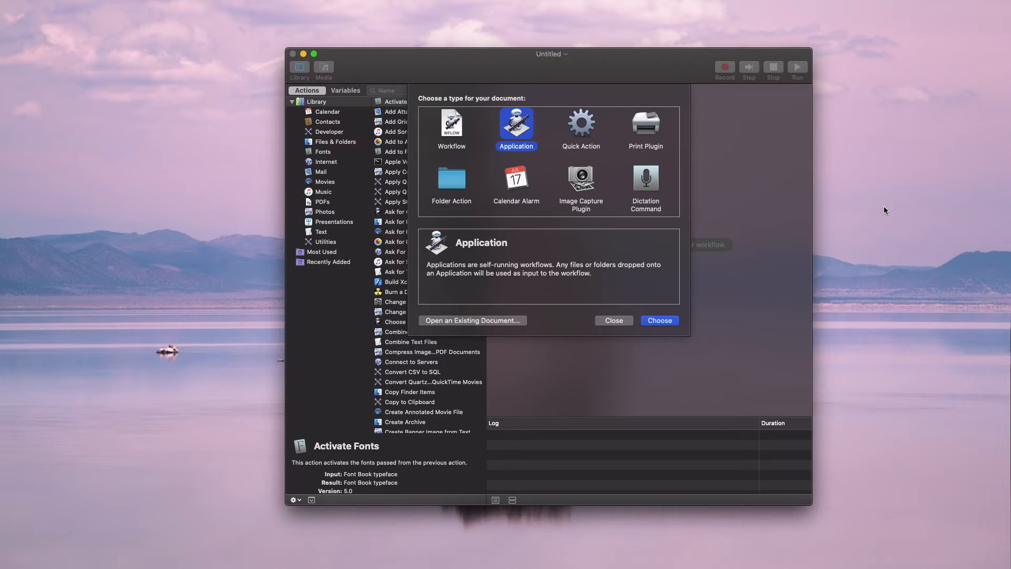
pyautogui.moveTo(653, 148)
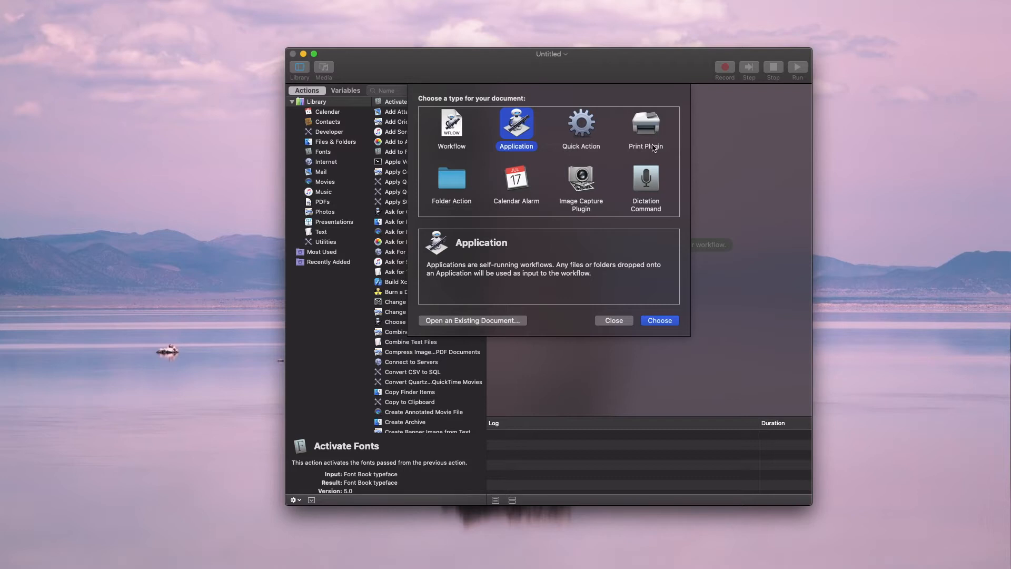
# - Preview Quick Action, then choose Workflow and create the new blank document
pyautogui.click(579, 125)
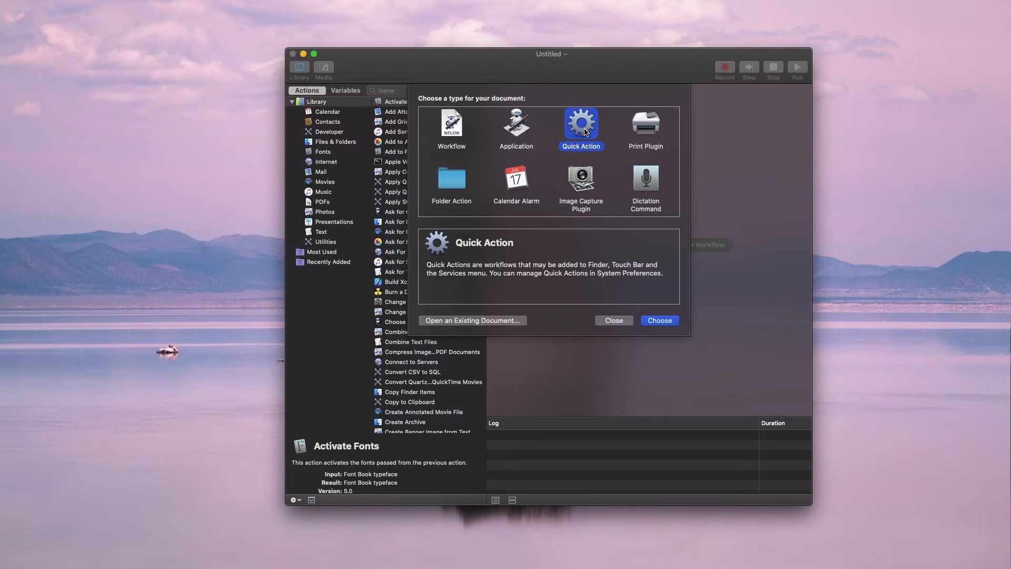
pyautogui.moveTo(519, 197)
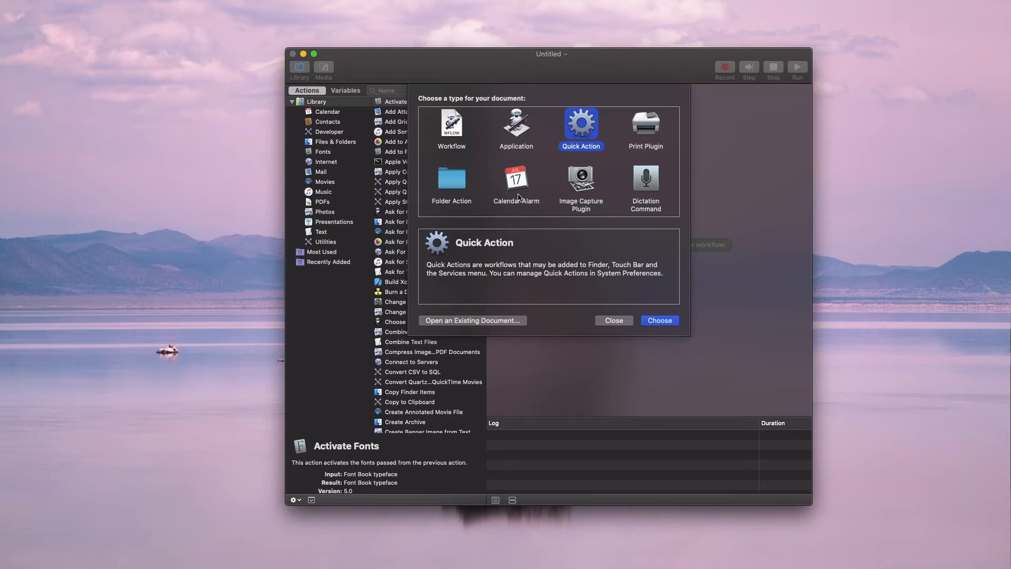
pyautogui.moveTo(501, 187)
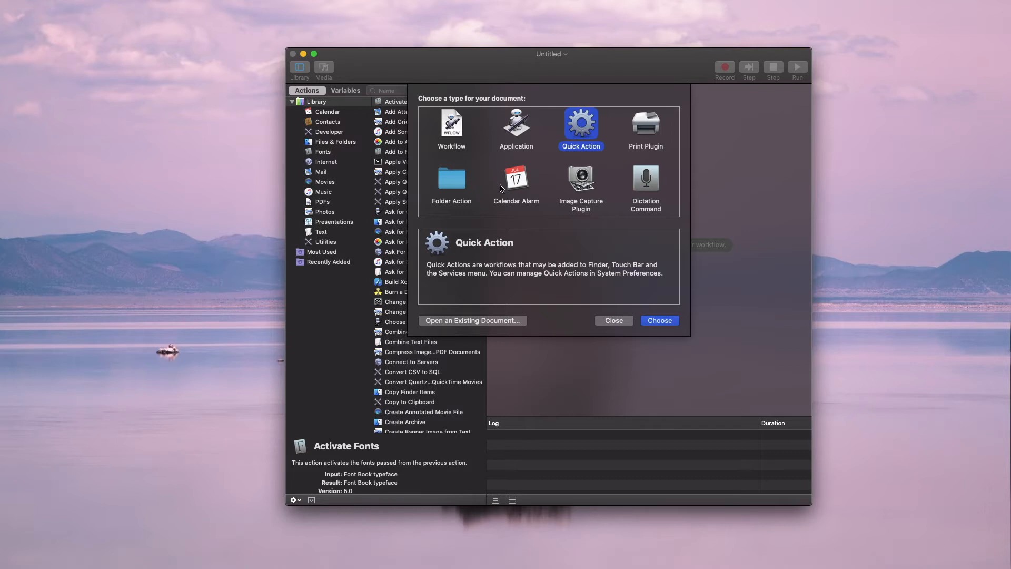
pyautogui.moveTo(549, 122)
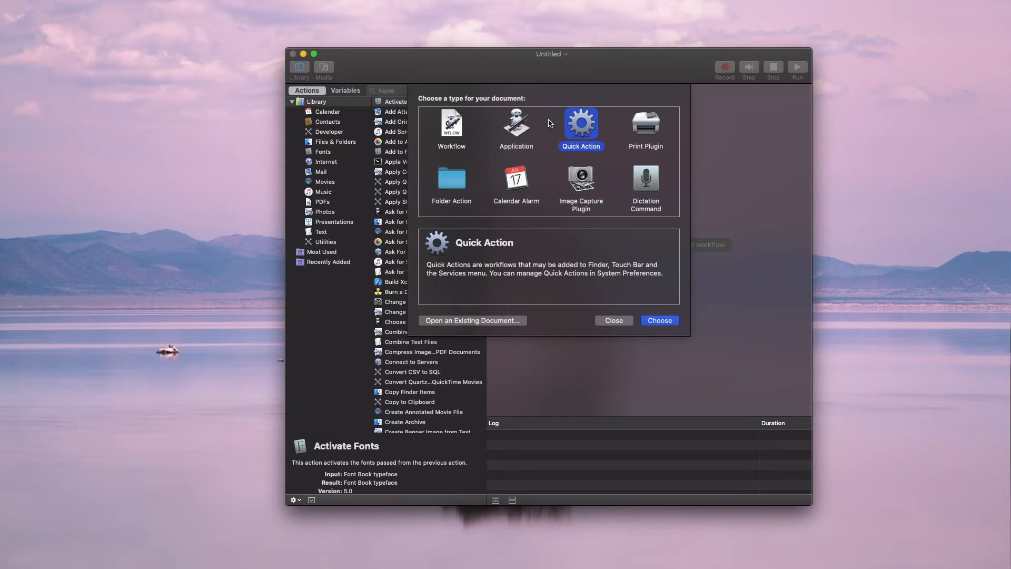
pyautogui.moveTo(572, 123)
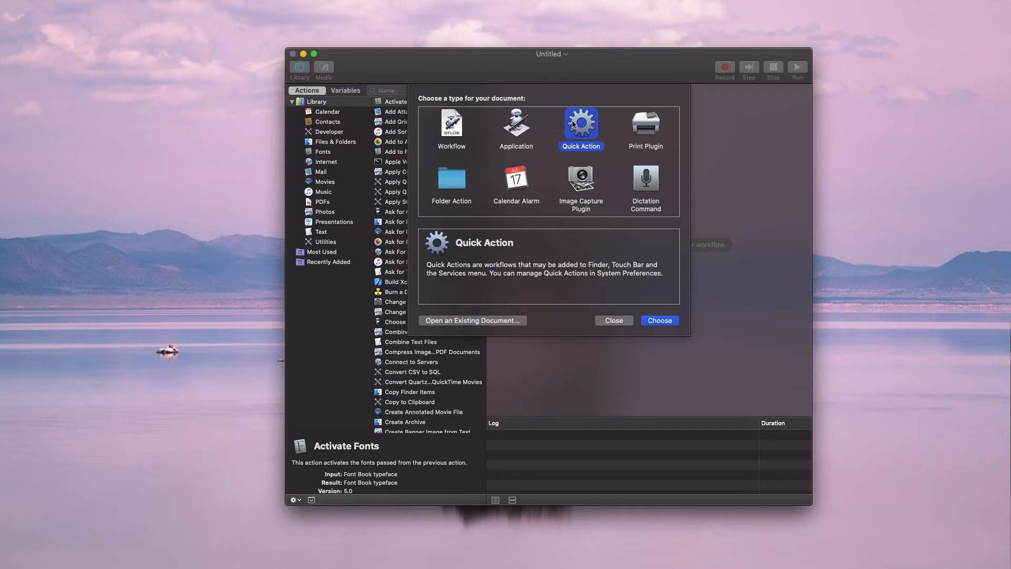
pyautogui.moveTo(574, 152)
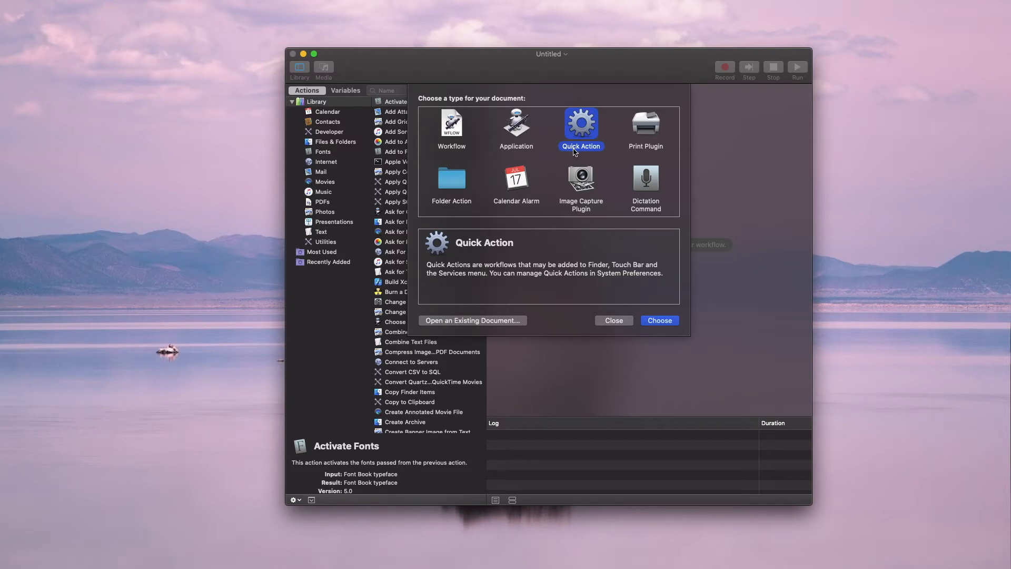
pyautogui.moveTo(451, 126)
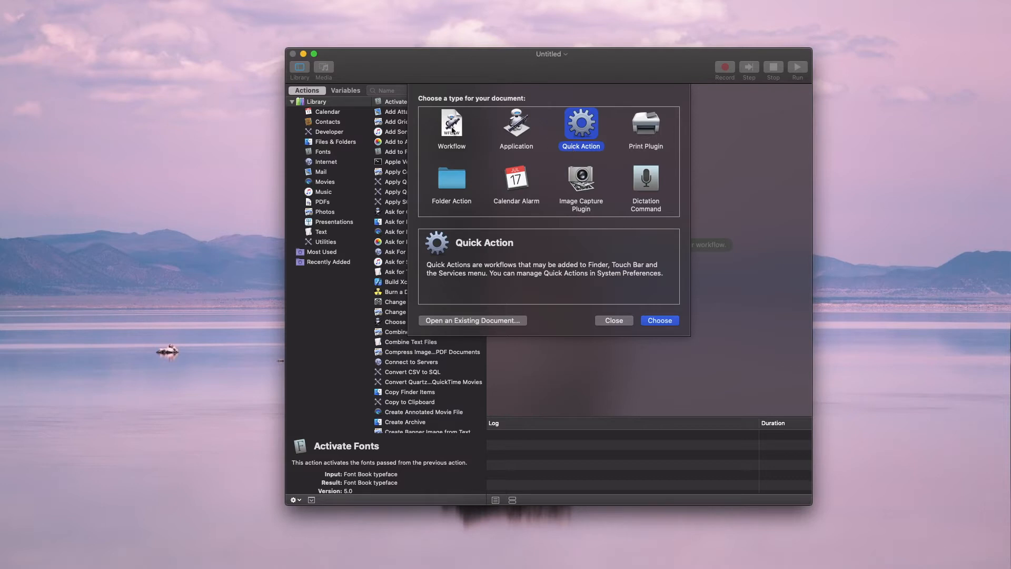
pyautogui.click(451, 126)
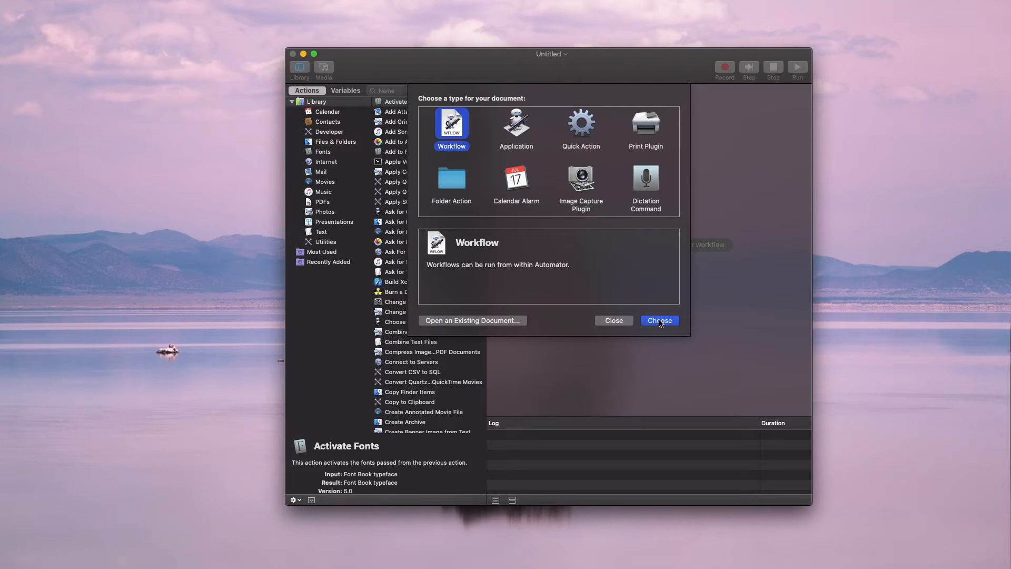
pyautogui.click(659, 320)
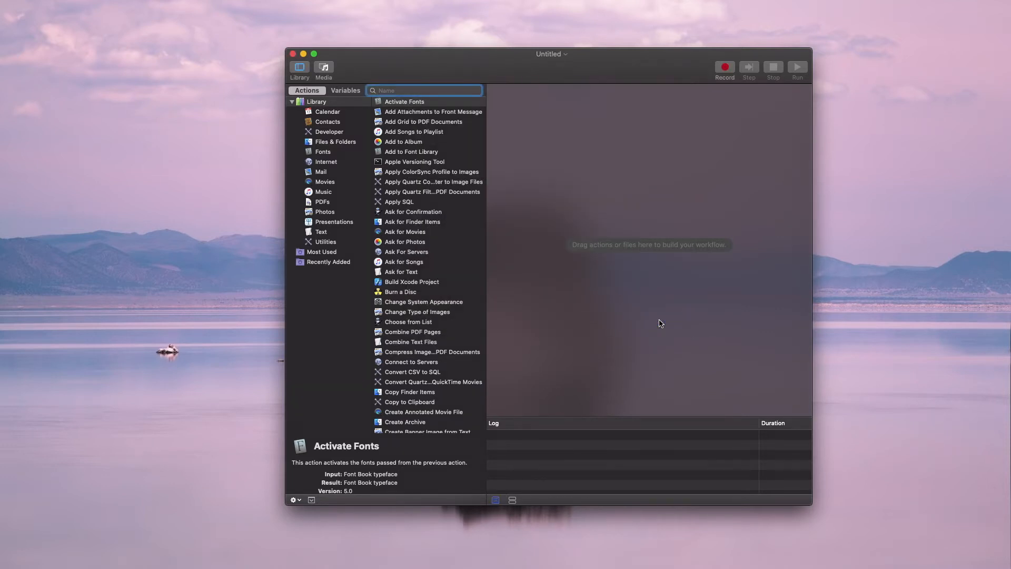
pyautogui.moveTo(601, 50)
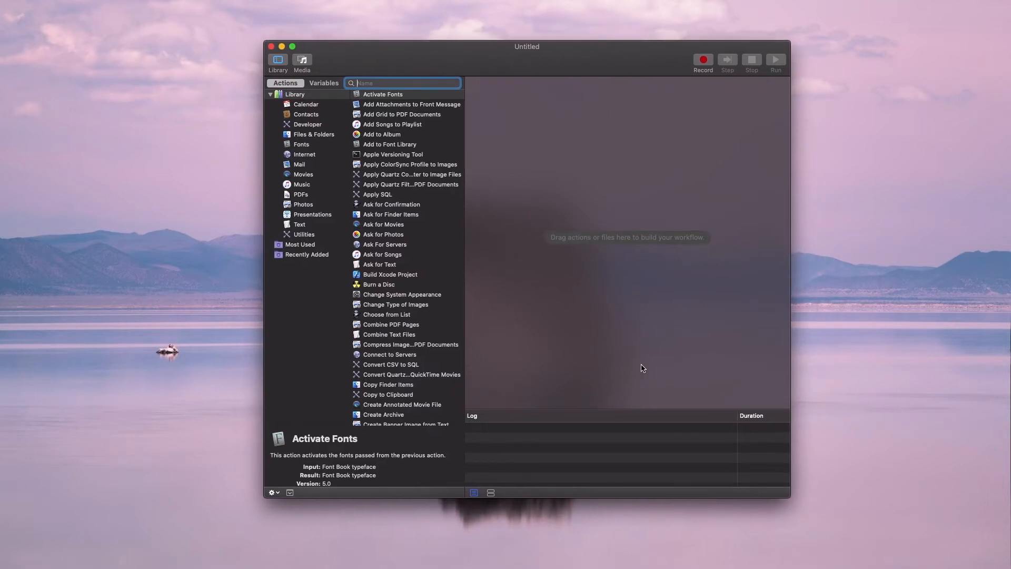
pyautogui.moveTo(495, 159)
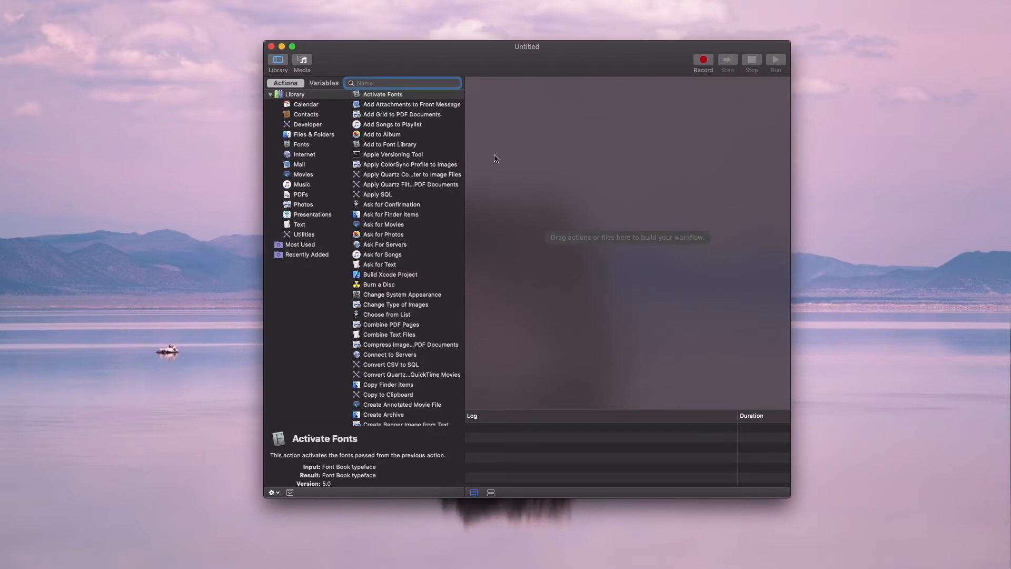
pyautogui.moveTo(440, 154)
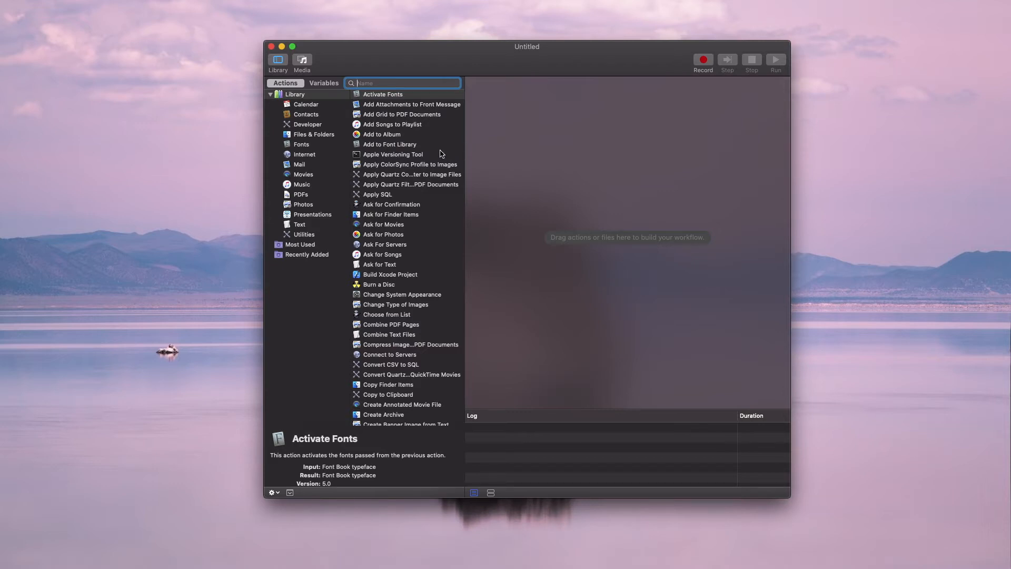
# - Browse the action library and filter it to the Files & Folders category
pyautogui.scroll(-3)
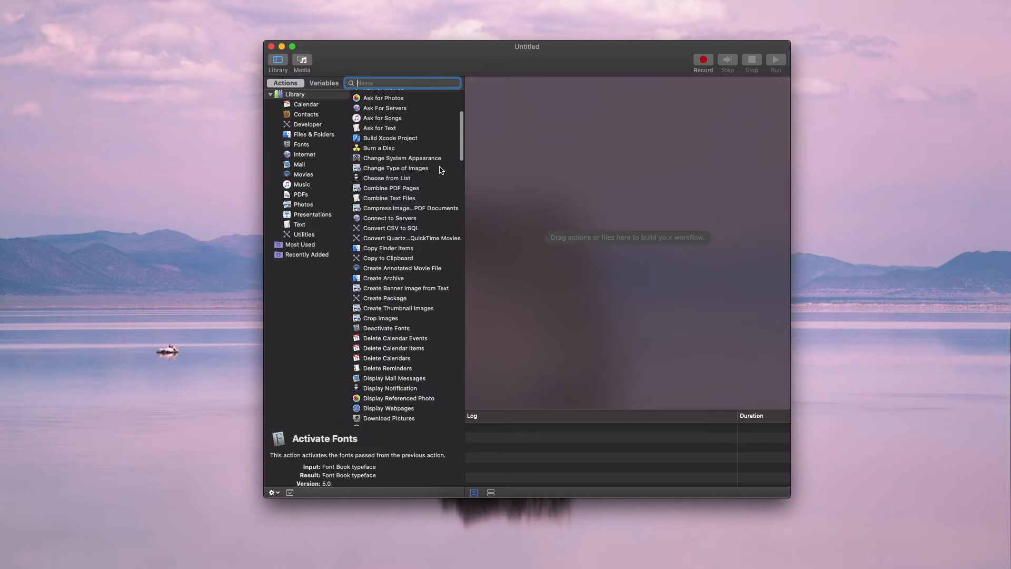
pyautogui.scroll(-3)
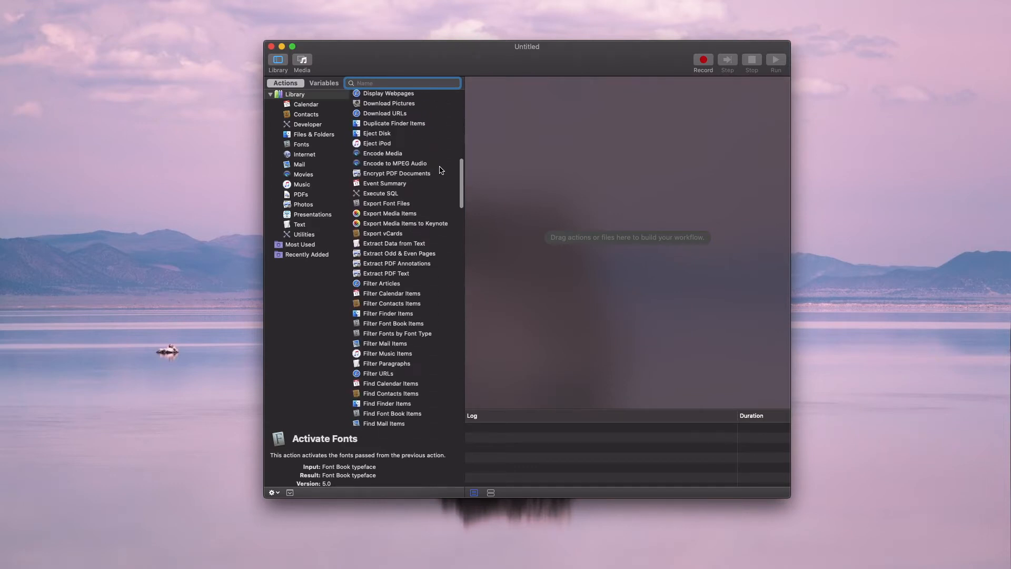
pyautogui.scroll(-3)
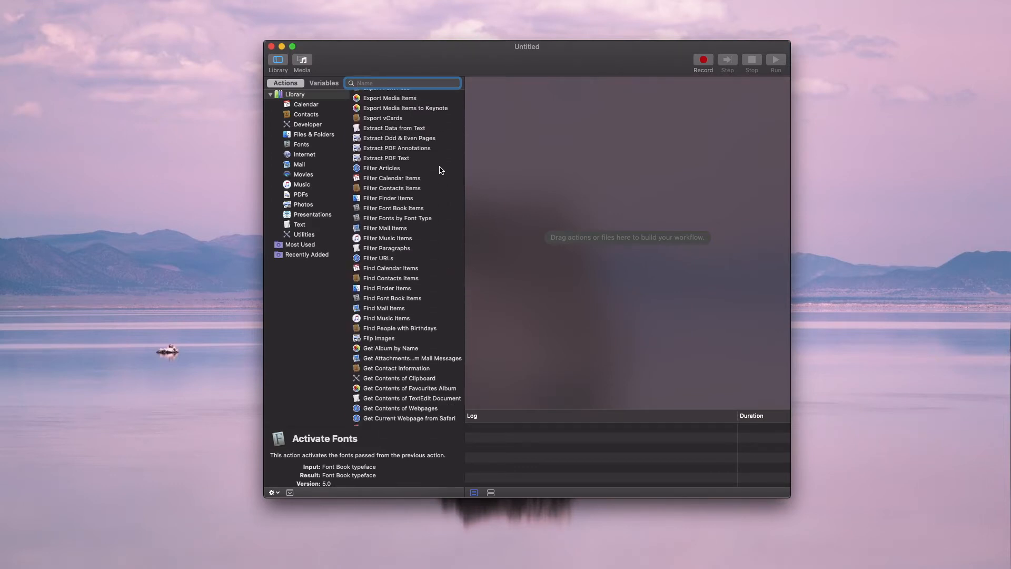
pyautogui.scroll(3)
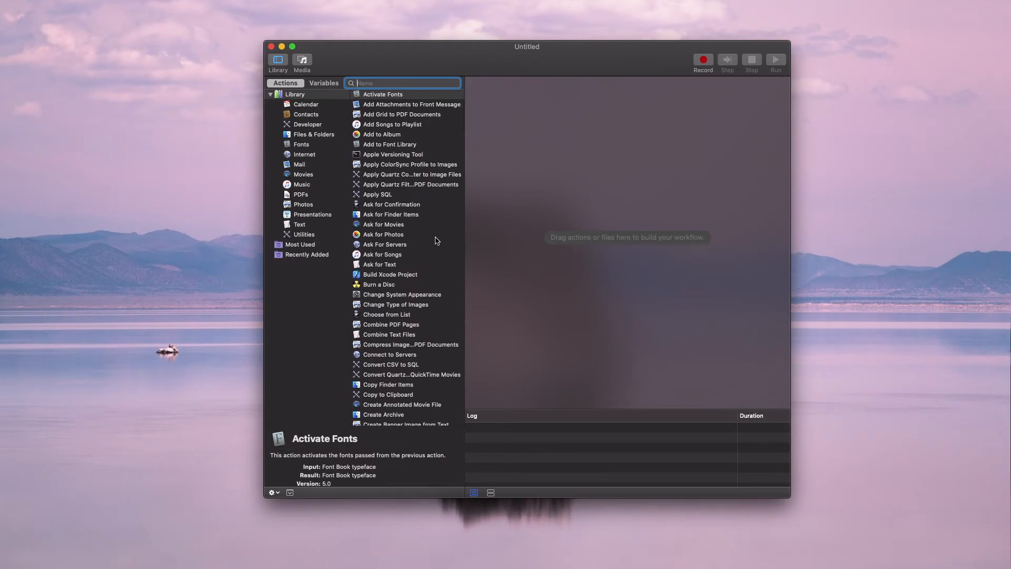
pyautogui.moveTo(416, 194)
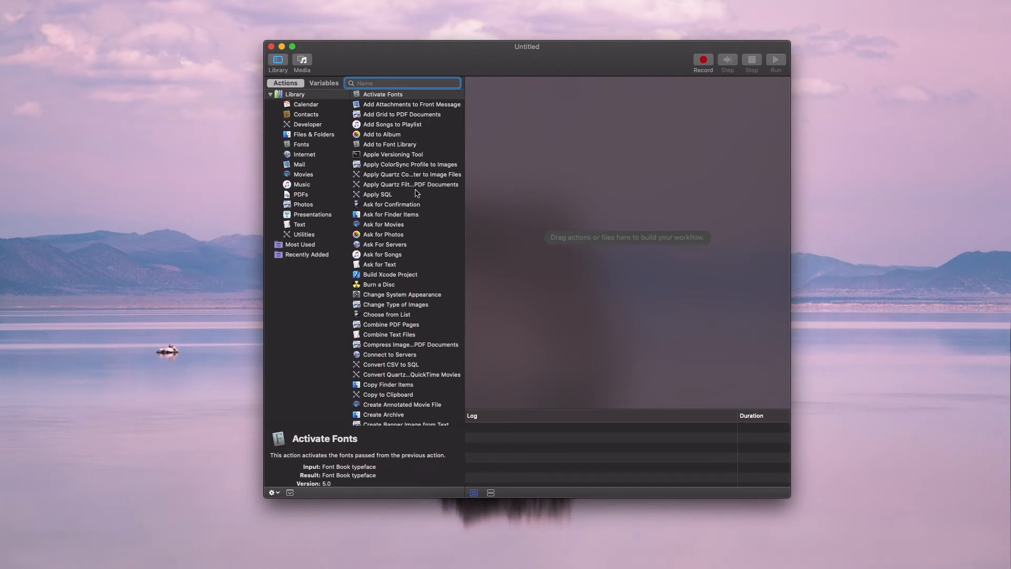
pyautogui.moveTo(548, 218)
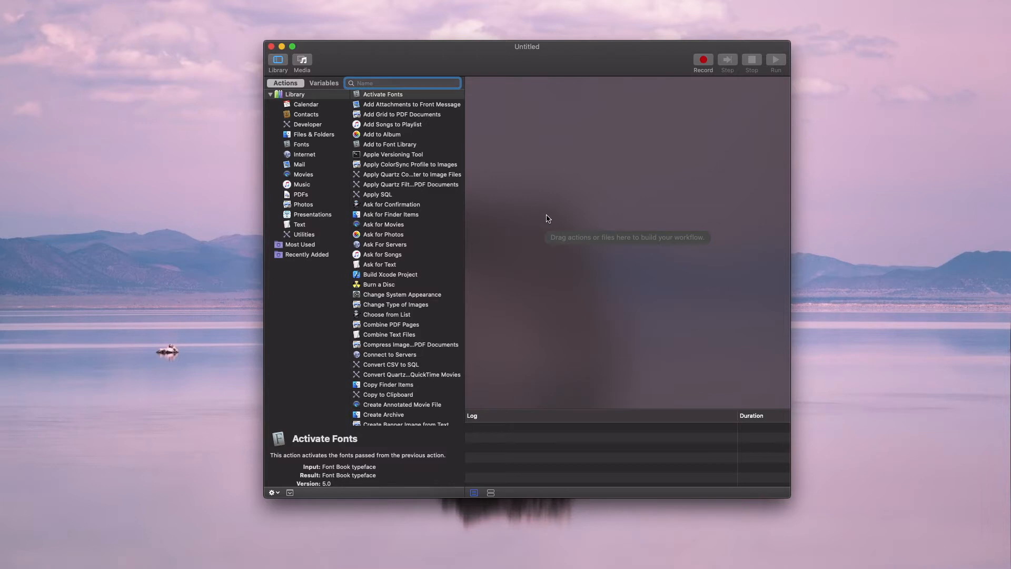
pyautogui.click(402, 82)
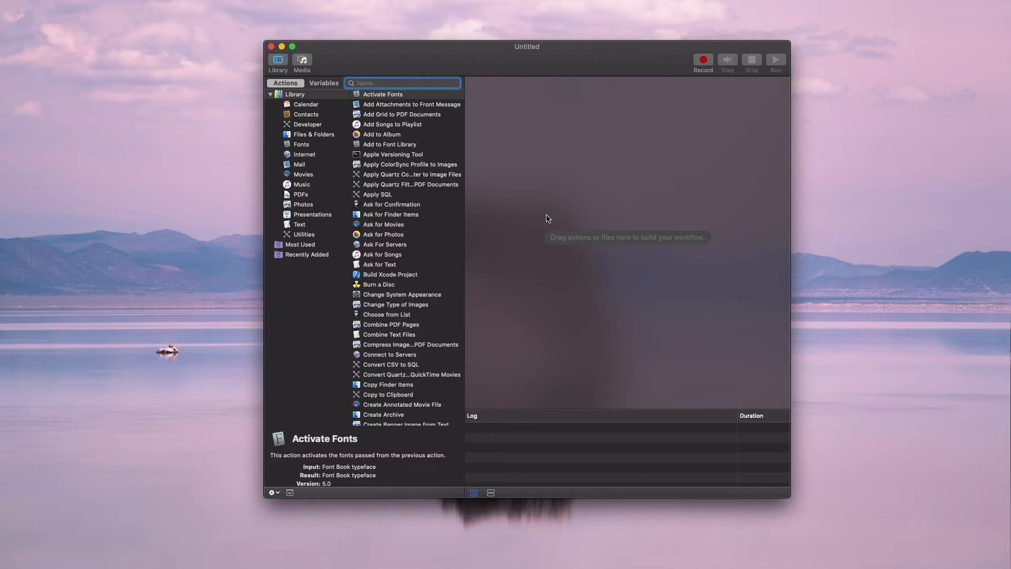
pyautogui.click(314, 134)
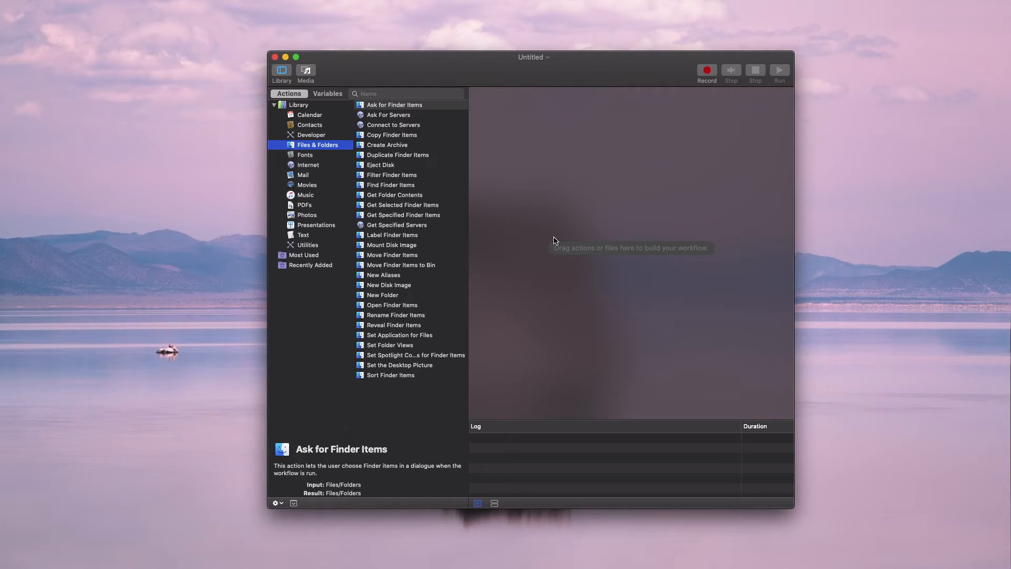
pyautogui.moveTo(310, 153)
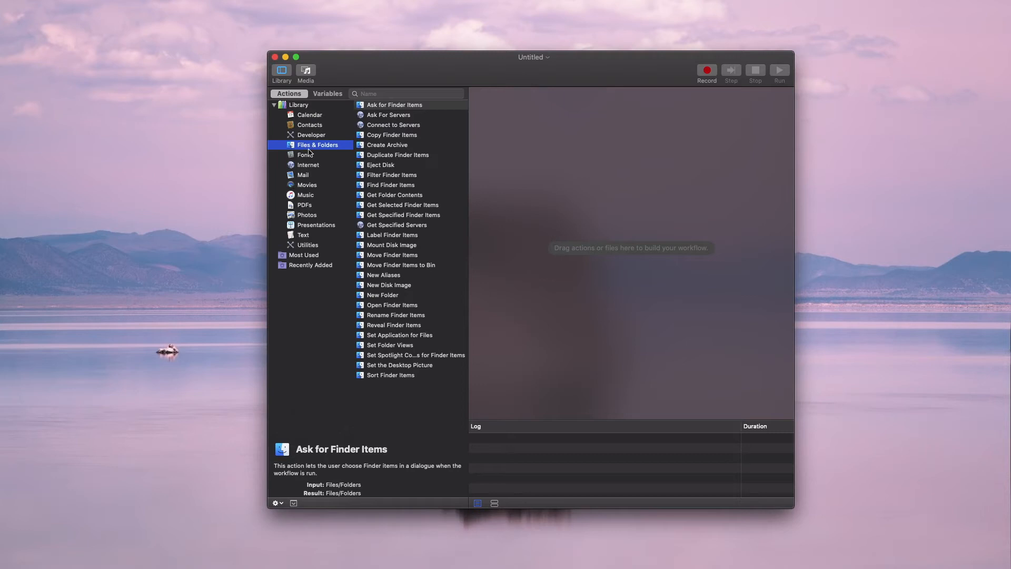
pyautogui.moveTo(316, 153)
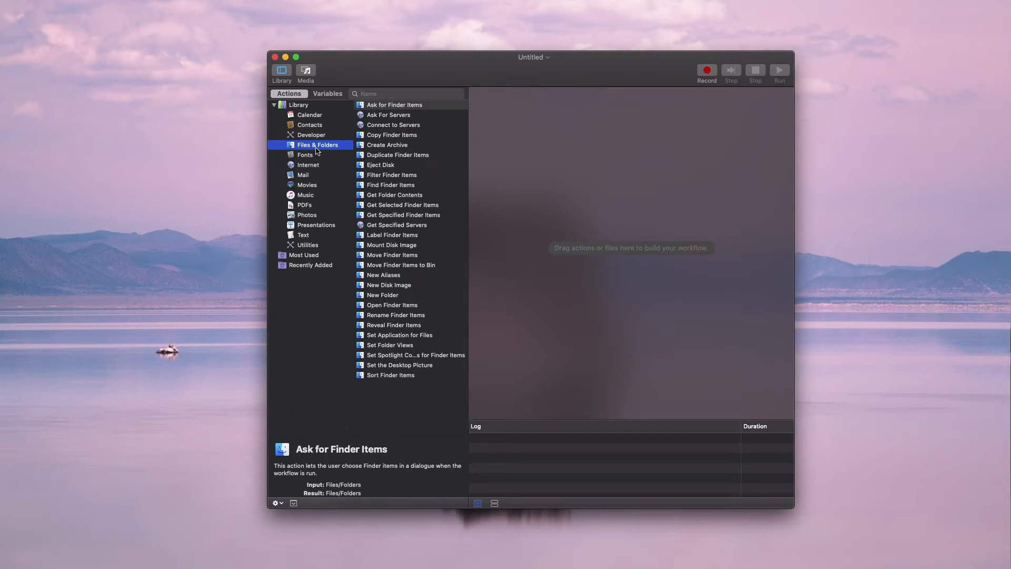
pyautogui.moveTo(386, 207)
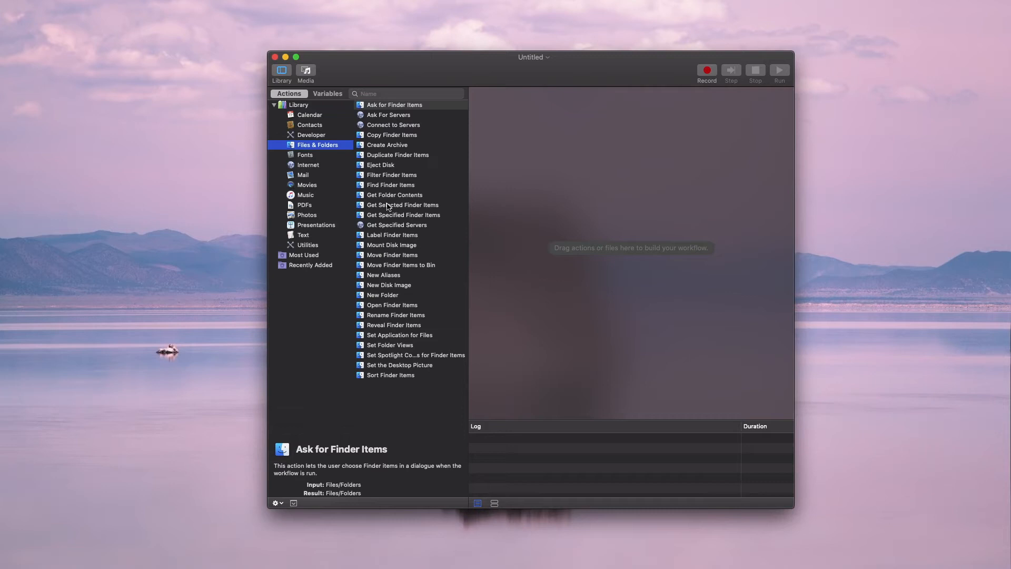
# - Add Find Finder Items to the workflow and set it to search the Downloads folder
pyautogui.click(390, 175)
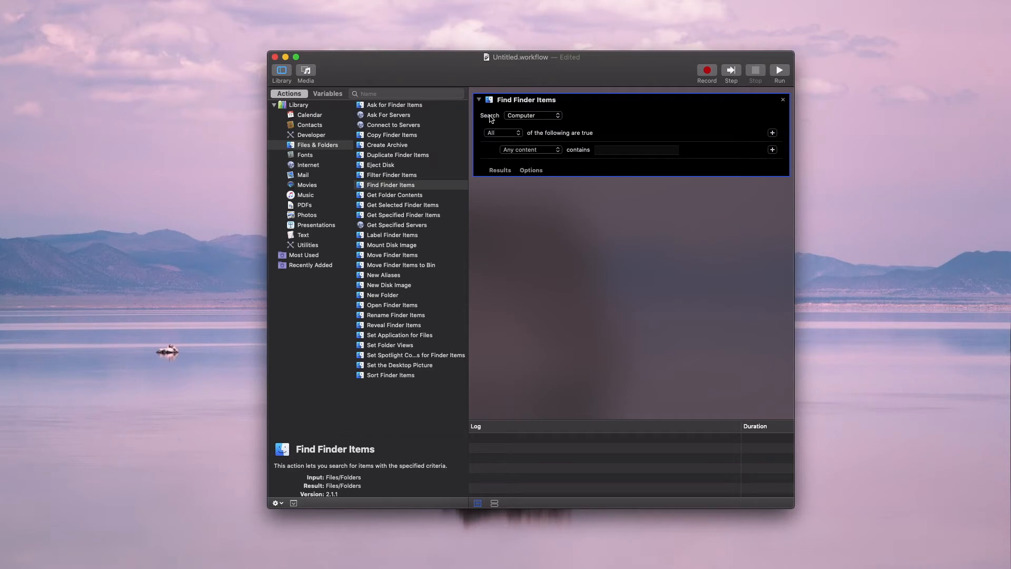
pyautogui.click(531, 114)
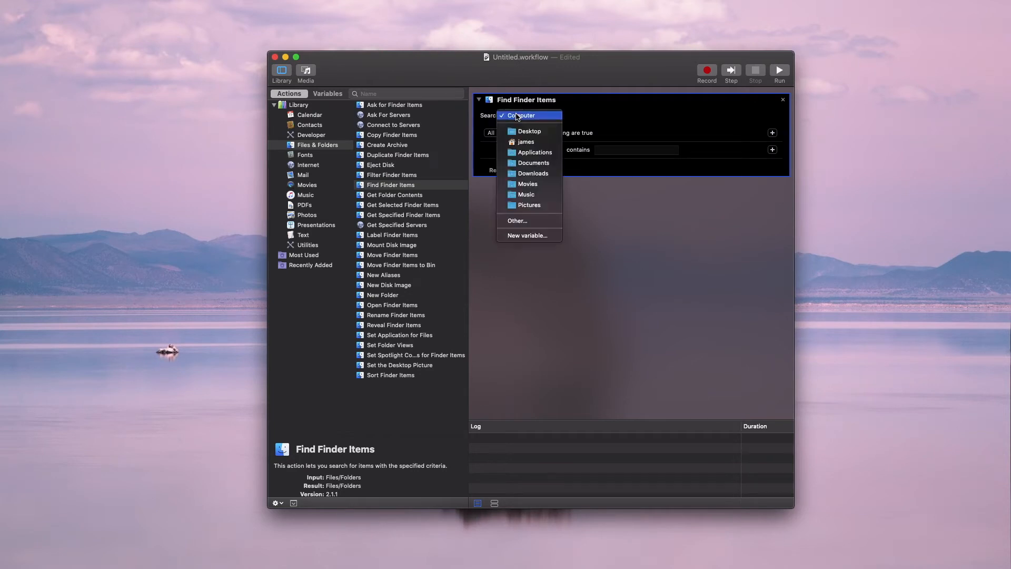
pyautogui.moveTo(532, 172)
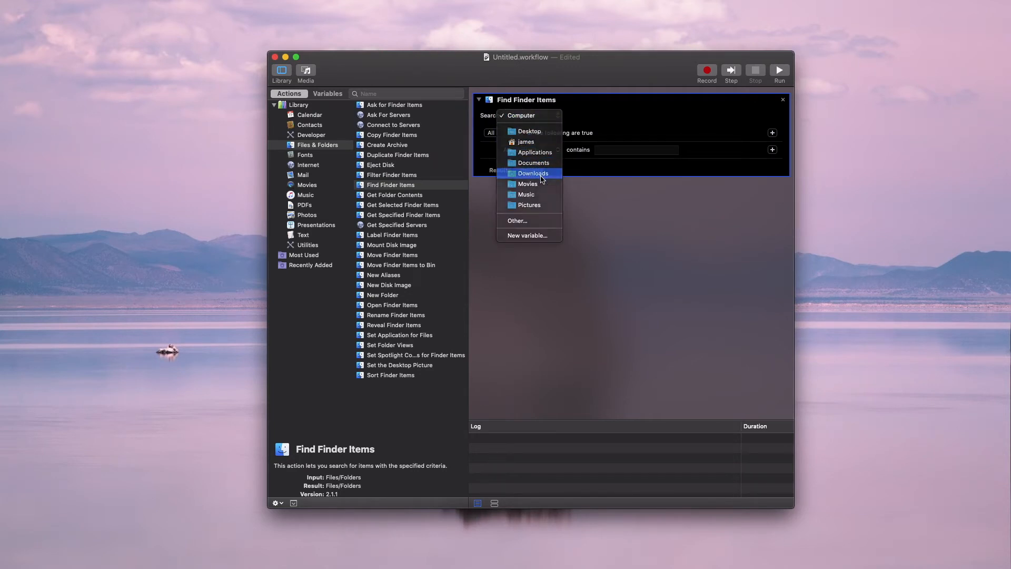
pyautogui.click(533, 172)
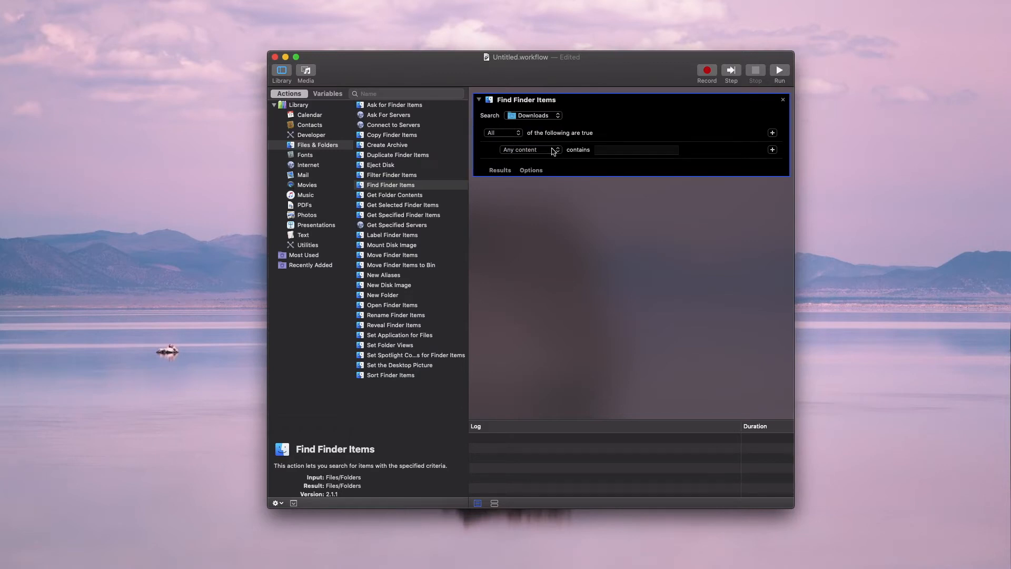
# - Set the condition to Date last modified is not in the last 90 days
pyautogui.click(528, 150)
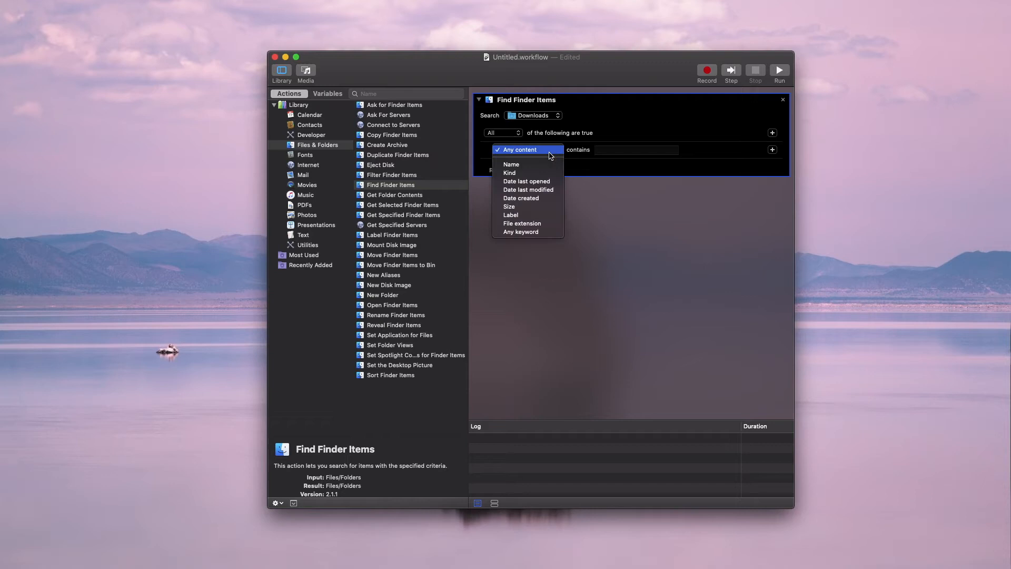
pyautogui.click(527, 190)
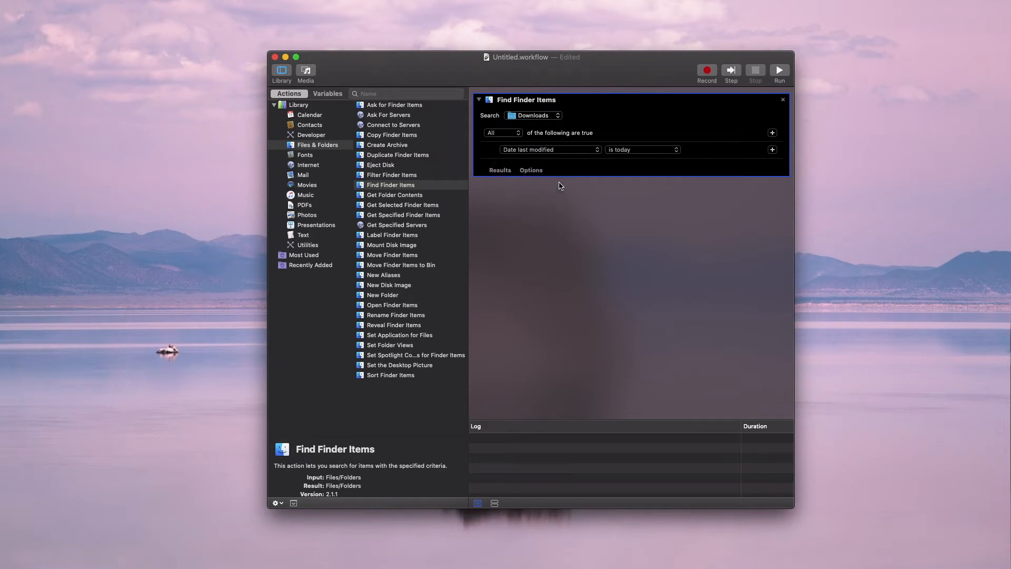
pyautogui.click(641, 149)
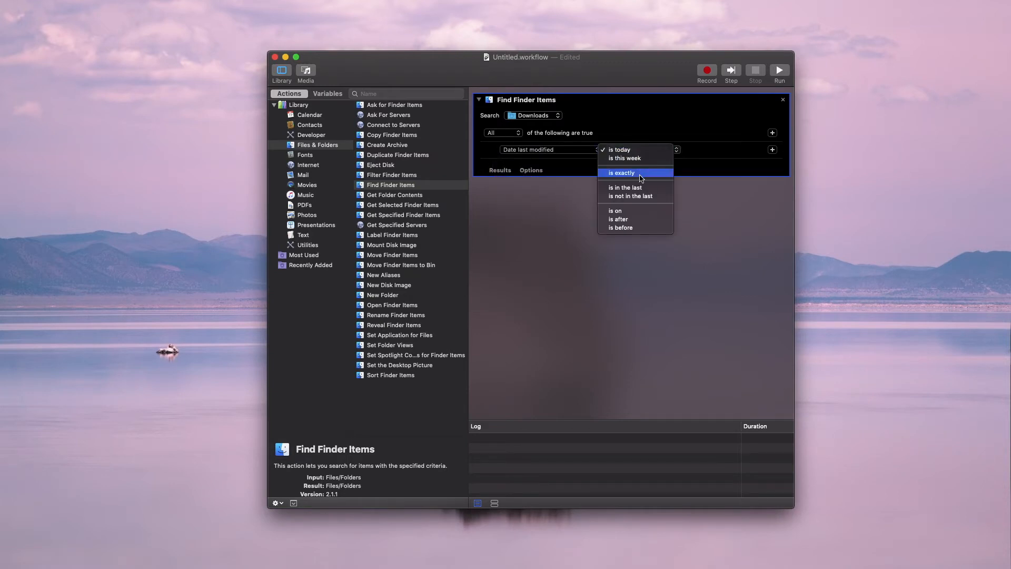
pyautogui.click(620, 172)
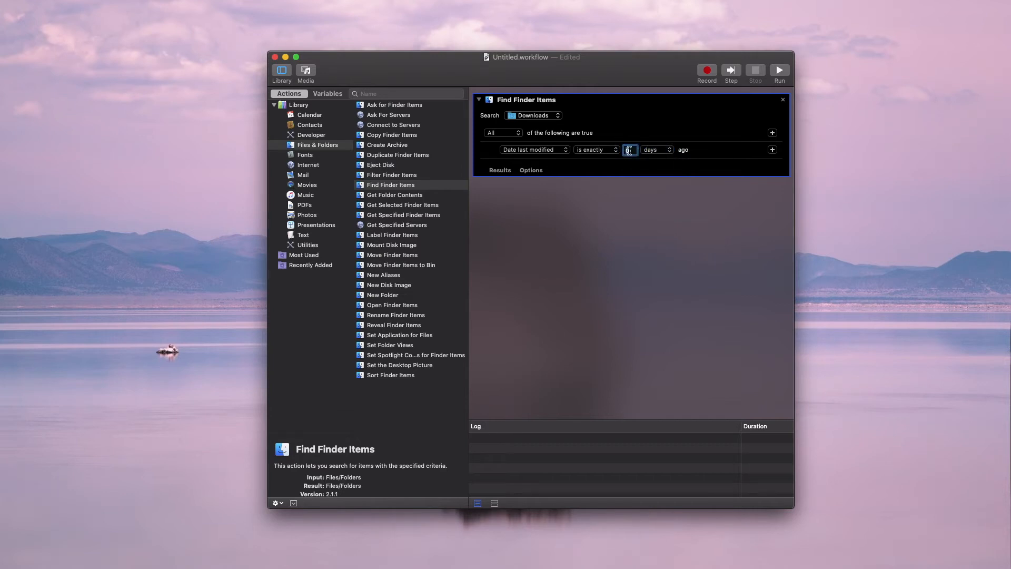
pyautogui.click(595, 150)
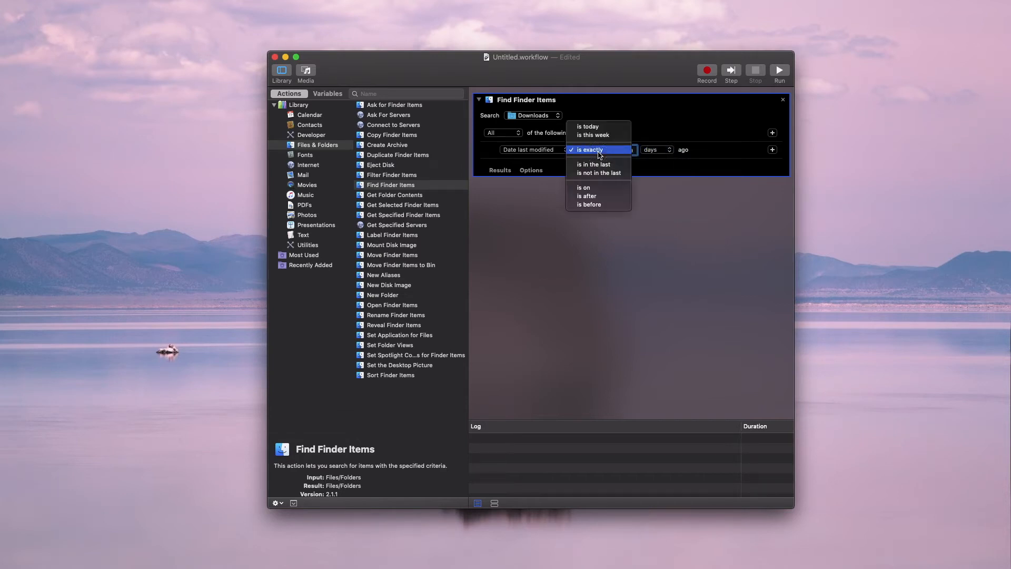
pyautogui.click(598, 172)
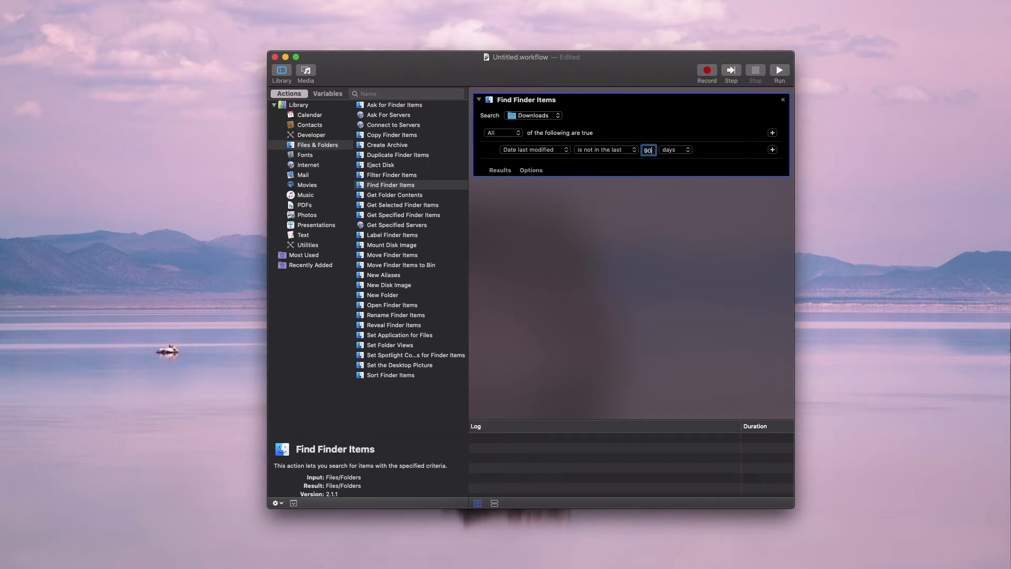
pyautogui.moveTo(403, 219)
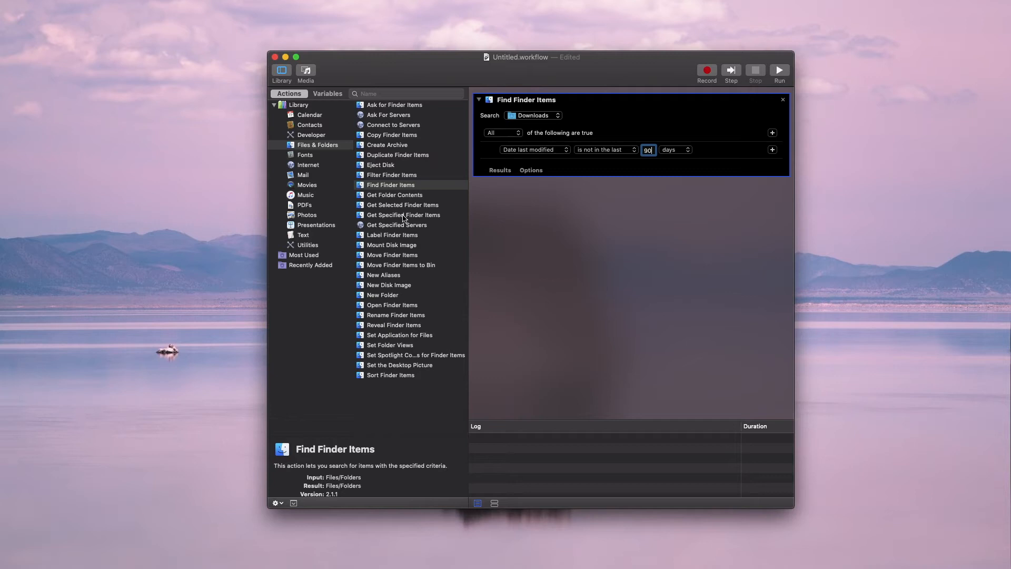
pyautogui.moveTo(401, 240)
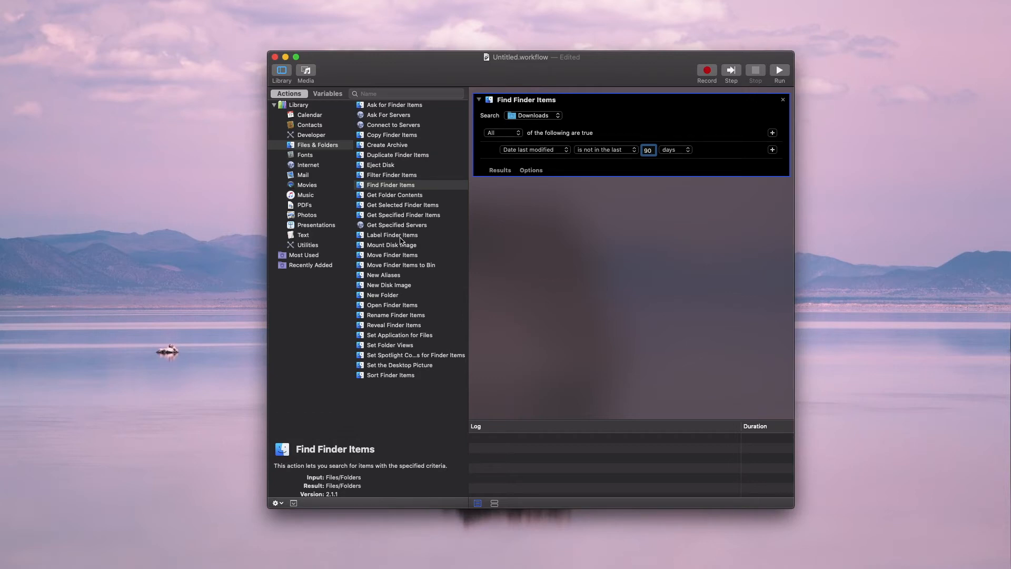
pyautogui.moveTo(413, 263)
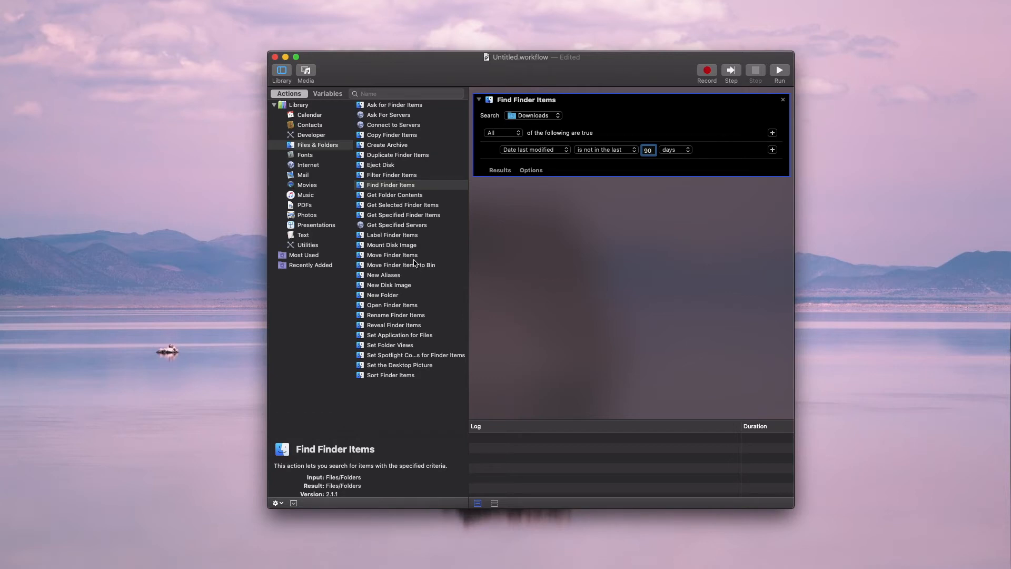
# - Append Move Finder Items to Bin after the search, then clear the workflow
pyautogui.click(400, 265)
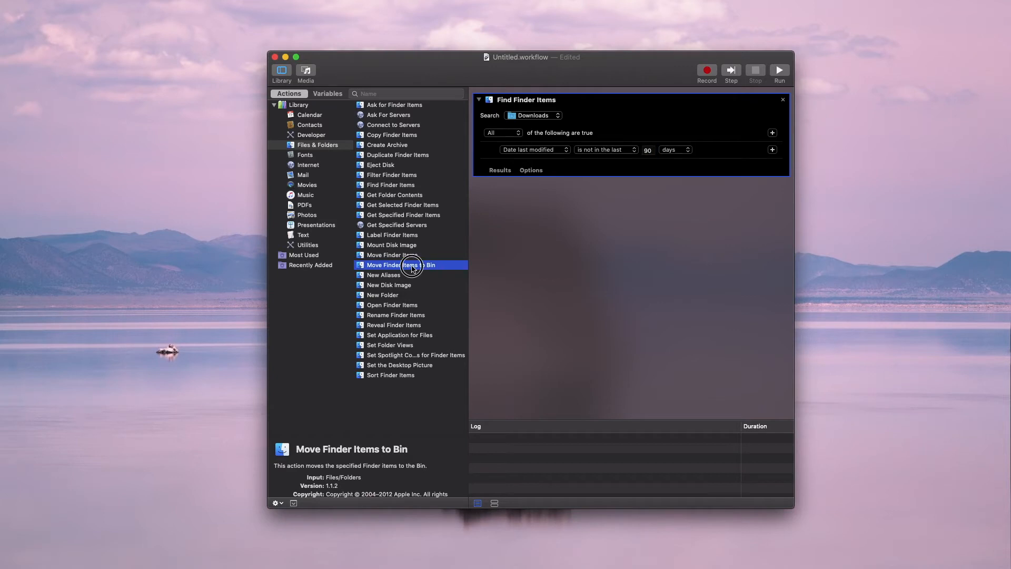
pyautogui.doubleClick(400, 266)
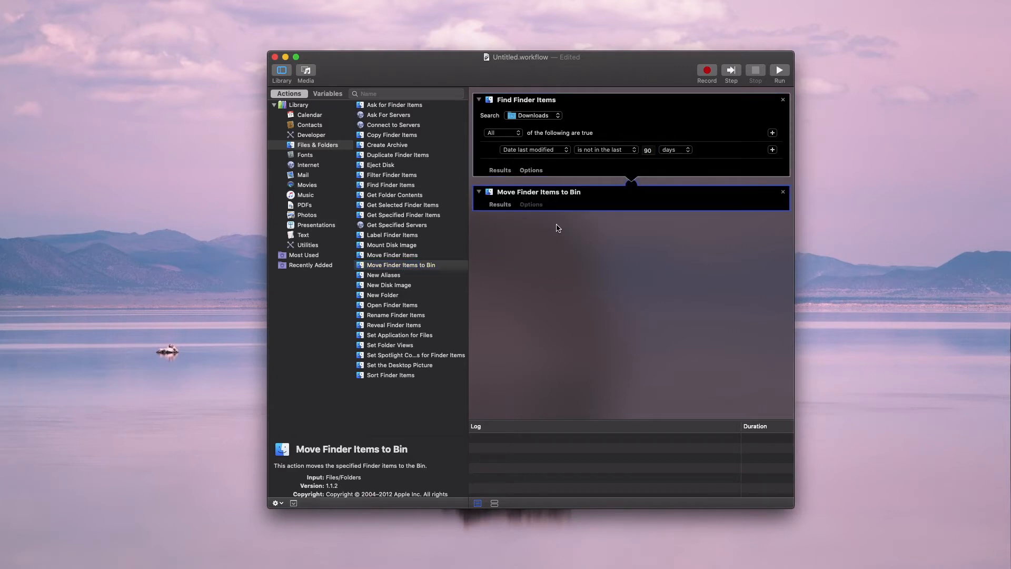
pyautogui.moveTo(535, 170)
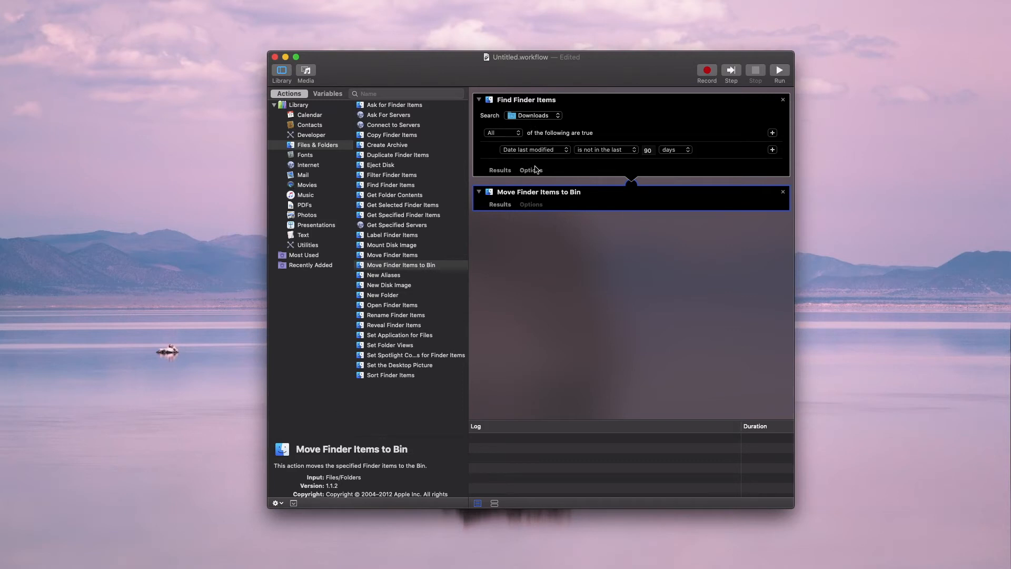
pyautogui.moveTo(649, 157)
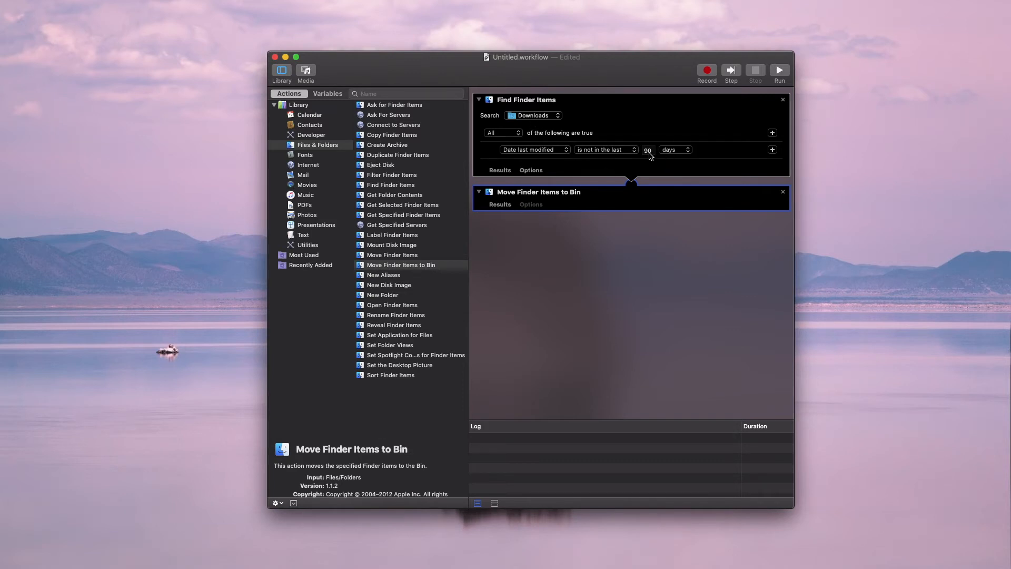
pyautogui.click(539, 192)
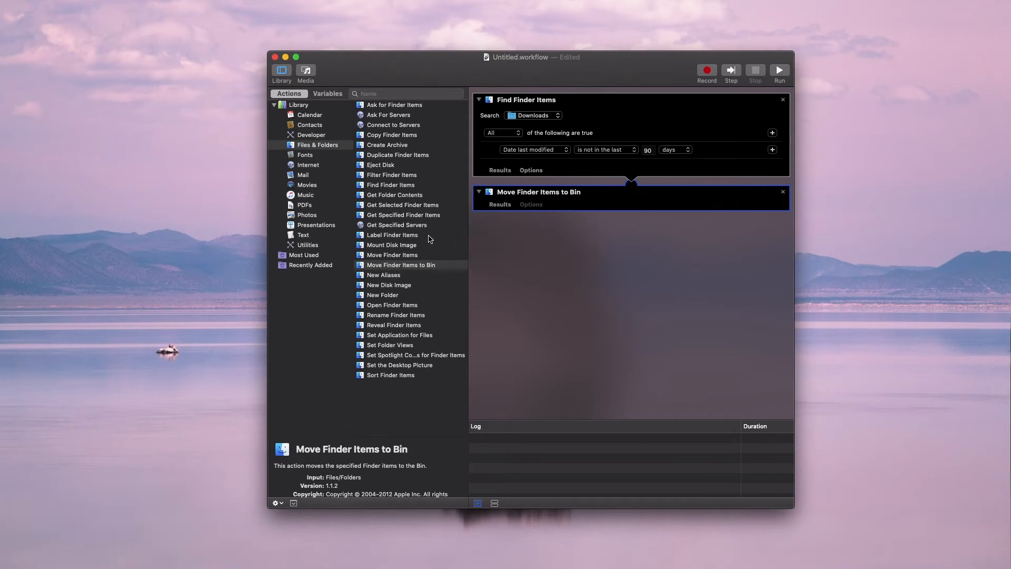
pyautogui.moveTo(521, 262)
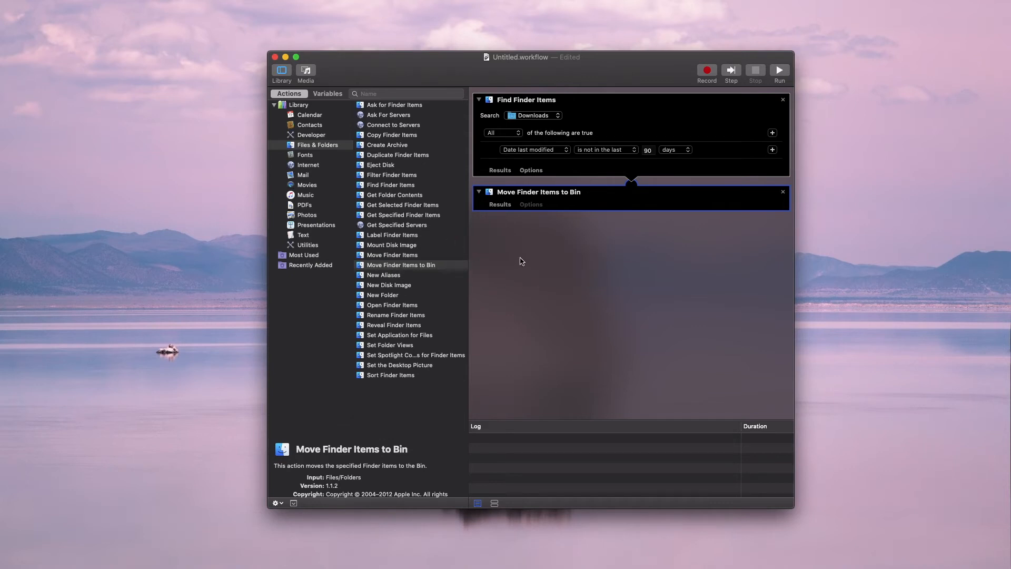
pyautogui.moveTo(610, 191)
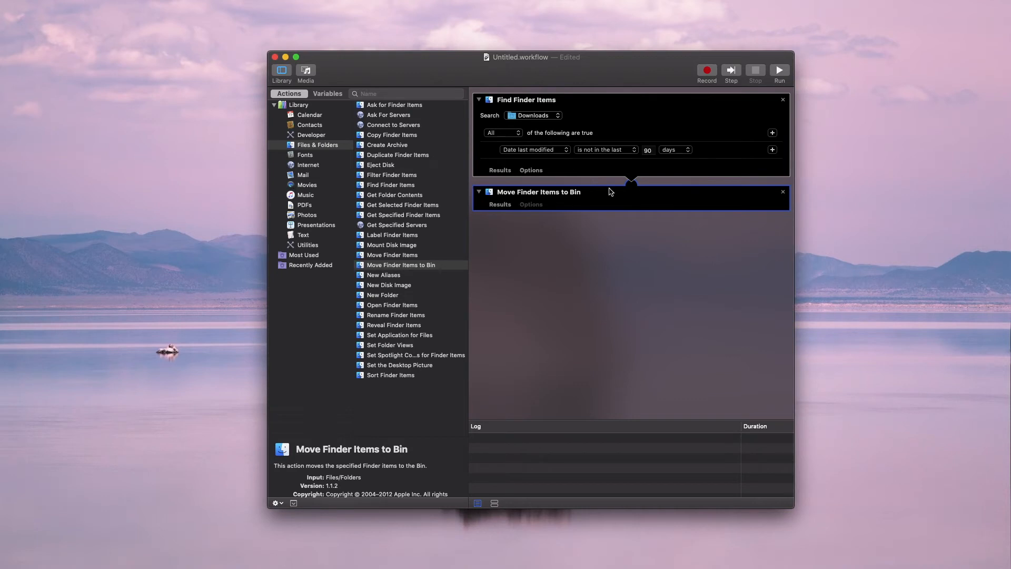
pyautogui.moveTo(645, 243)
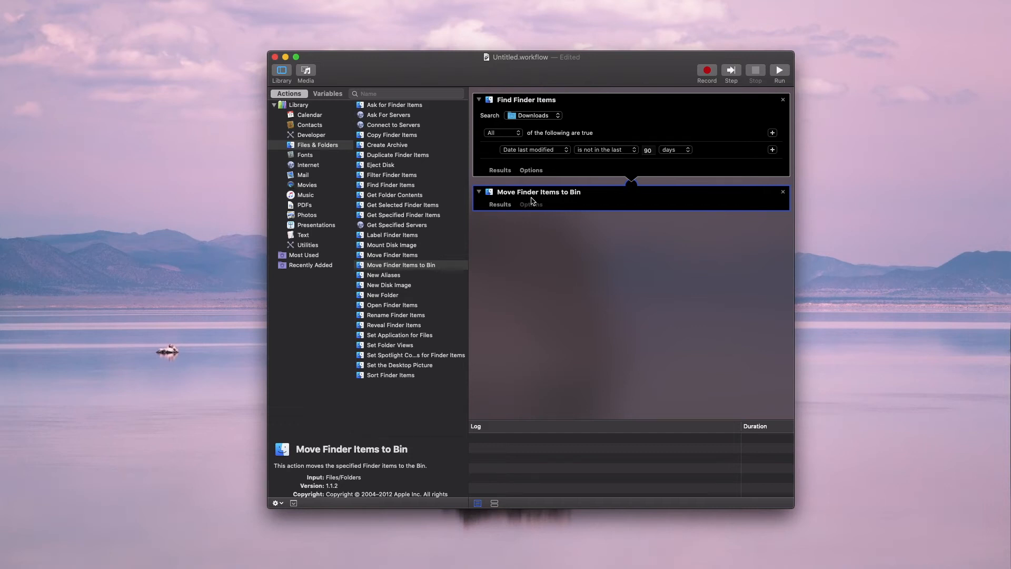
pyautogui.click(298, 104)
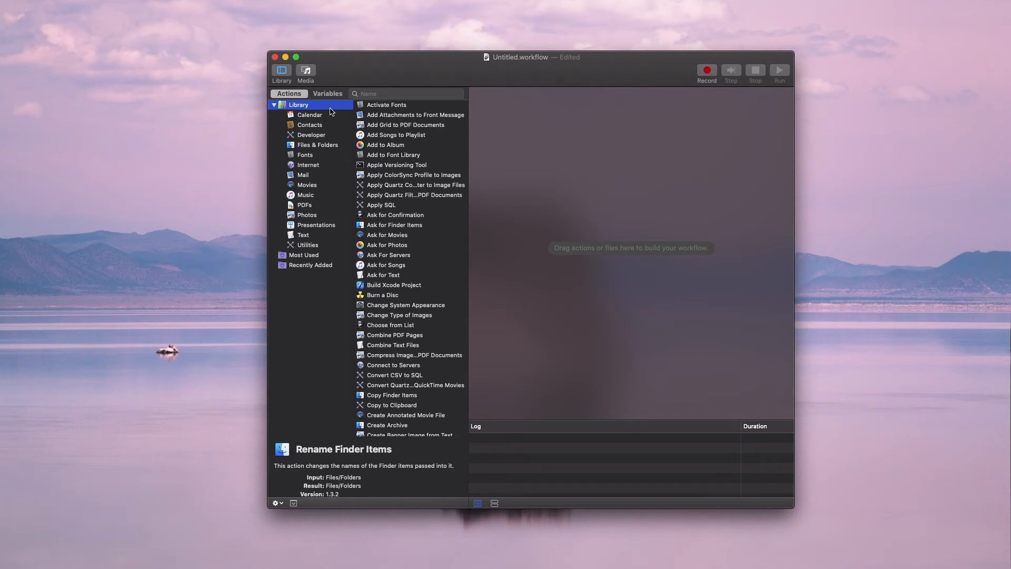
# - From Files & Folders, add Get Selected Finder Items to the workflow
pyautogui.click(317, 144)
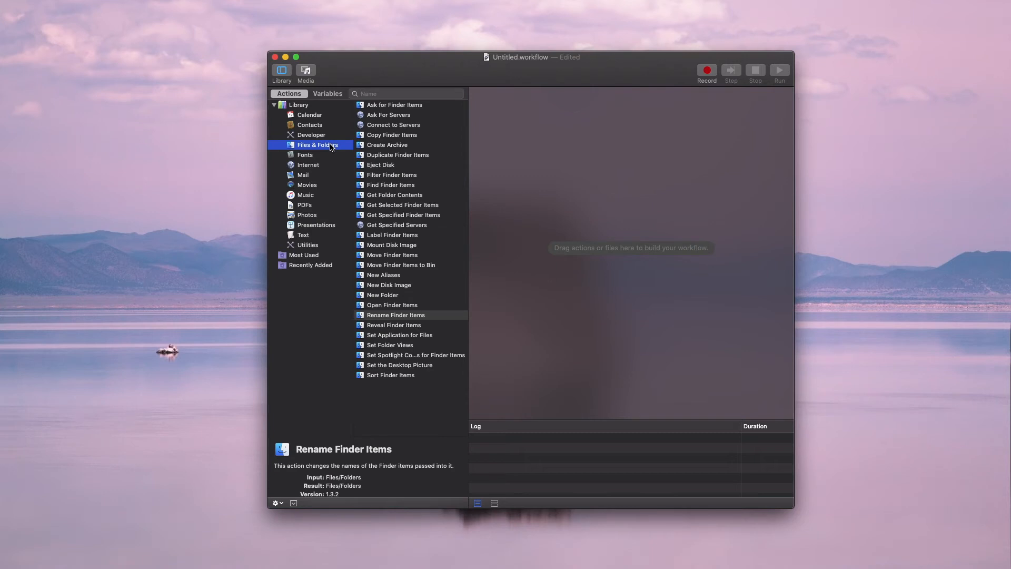
pyautogui.moveTo(481, 261)
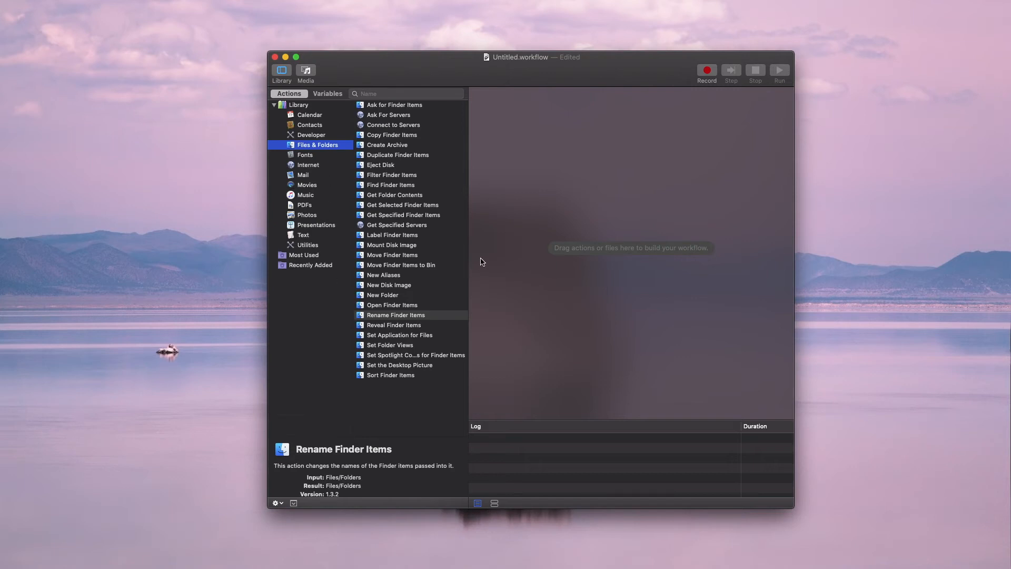
pyautogui.click(394, 194)
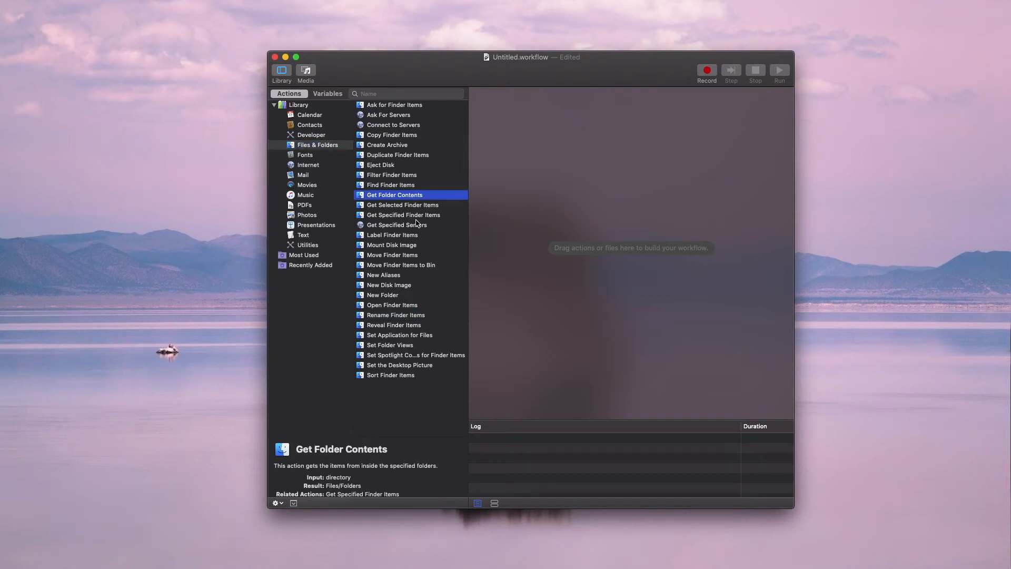
pyautogui.click(403, 204)
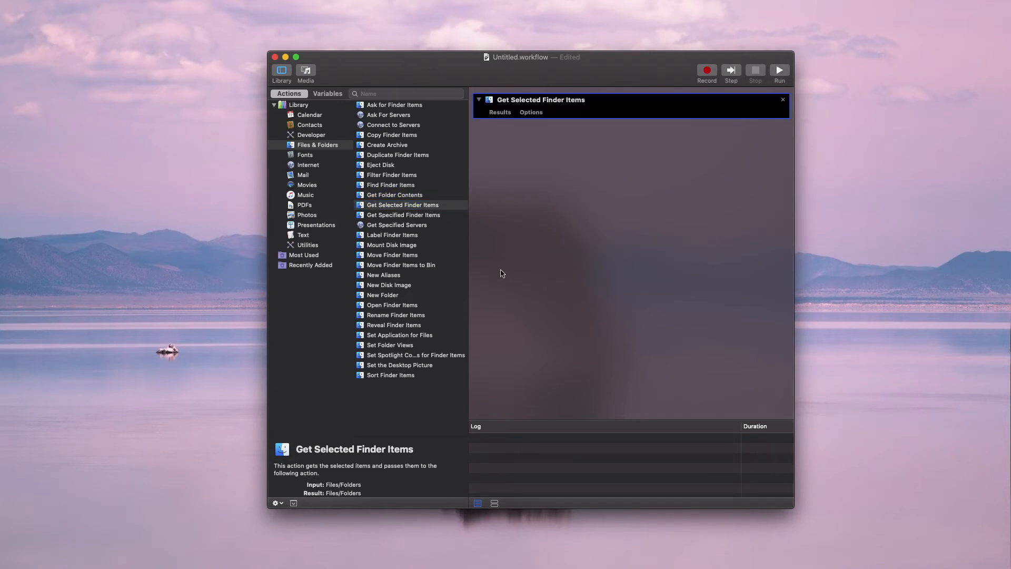
pyautogui.moveTo(404, 326)
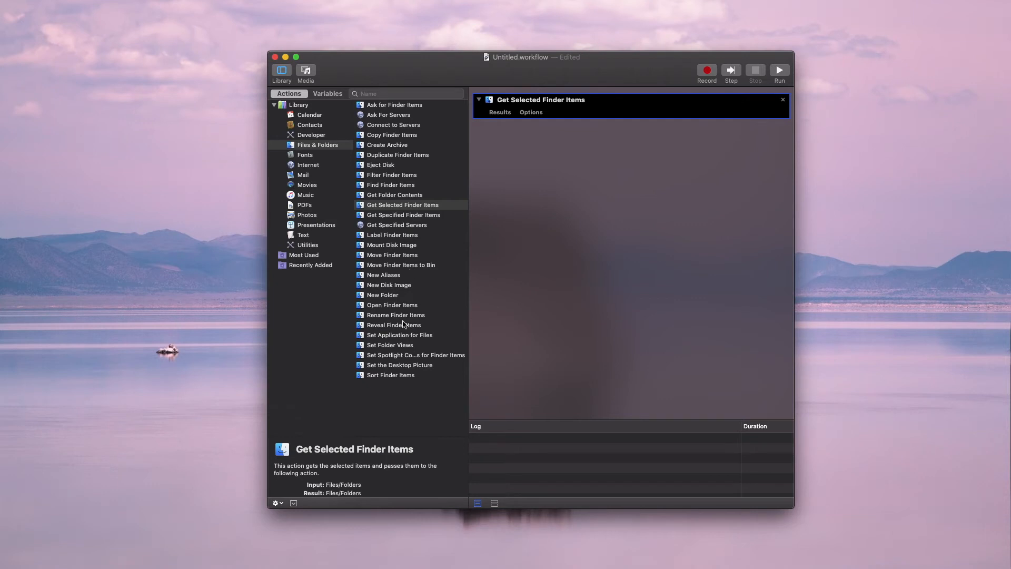
# - Append Rename Finder Items, declining the Copy Finder Items warning
pyautogui.click(397, 315)
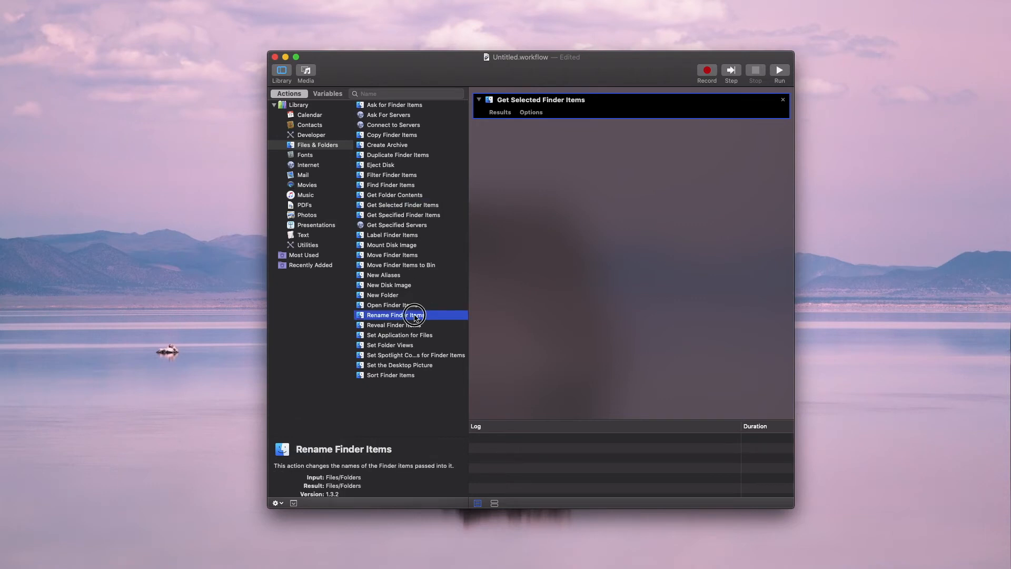
pyautogui.doubleClick(397, 315)
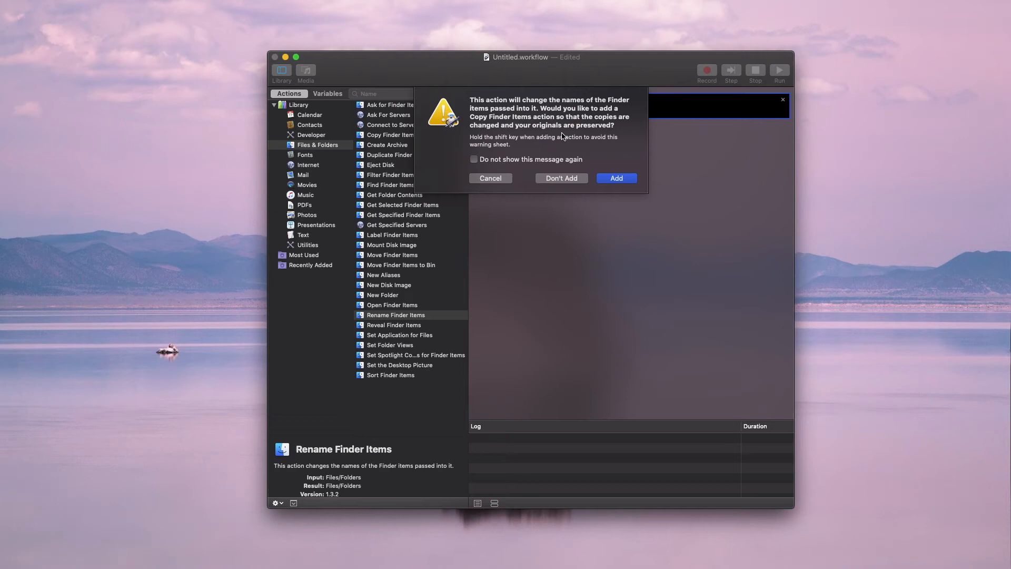
pyautogui.moveTo(613, 164)
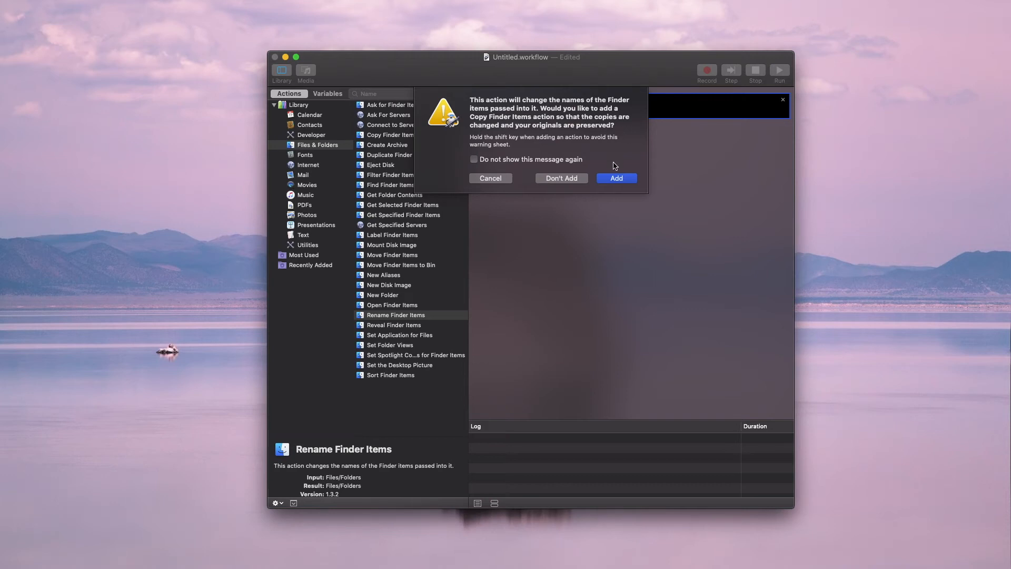
pyautogui.moveTo(621, 183)
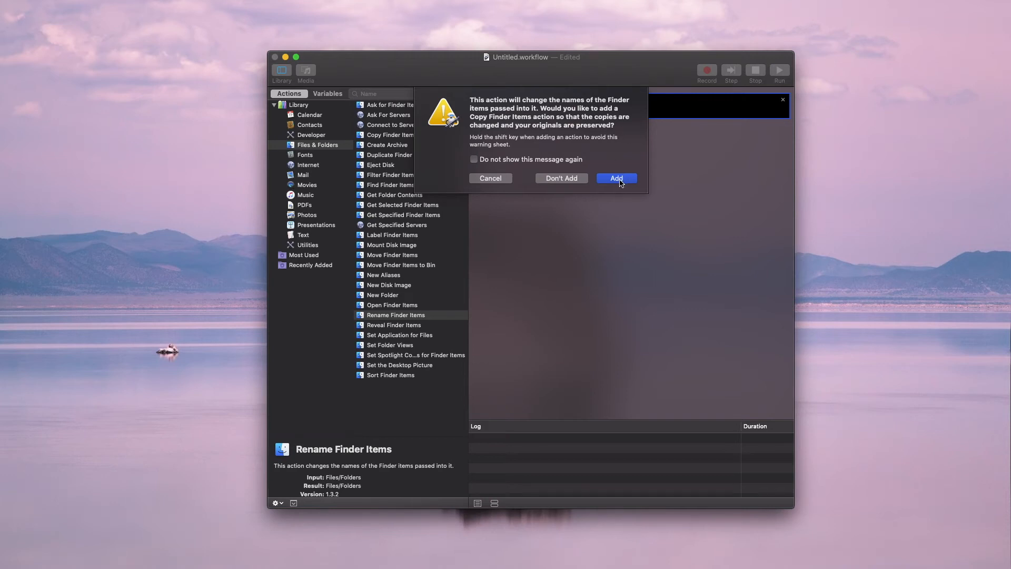
pyautogui.moveTo(614, 158)
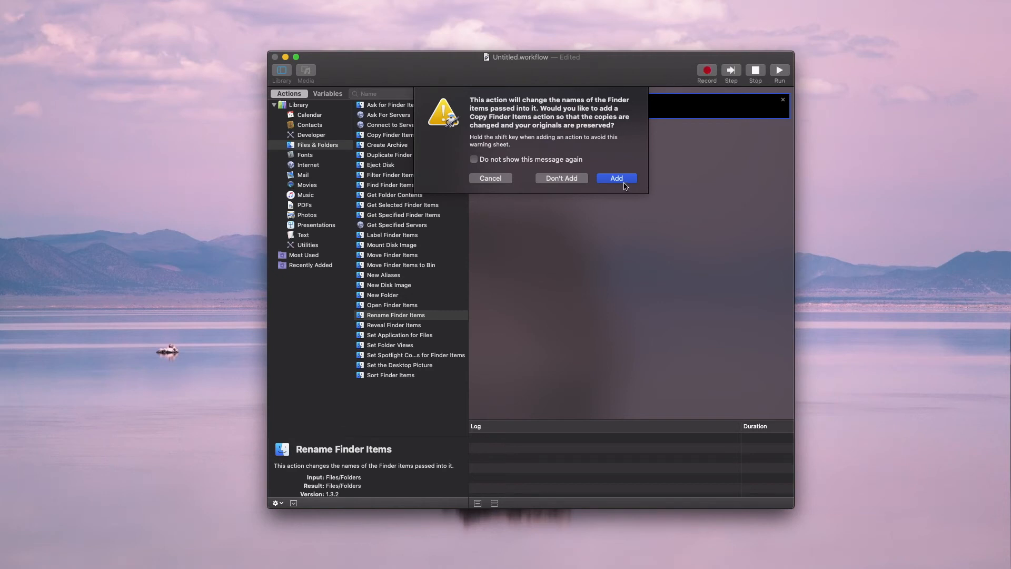
pyautogui.click(614, 178)
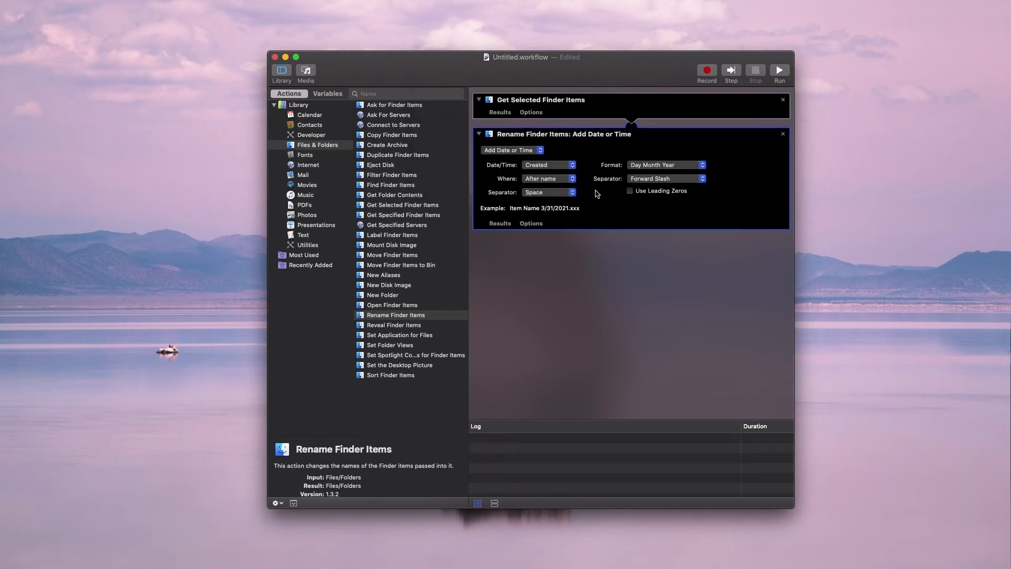
pyautogui.moveTo(588, 193)
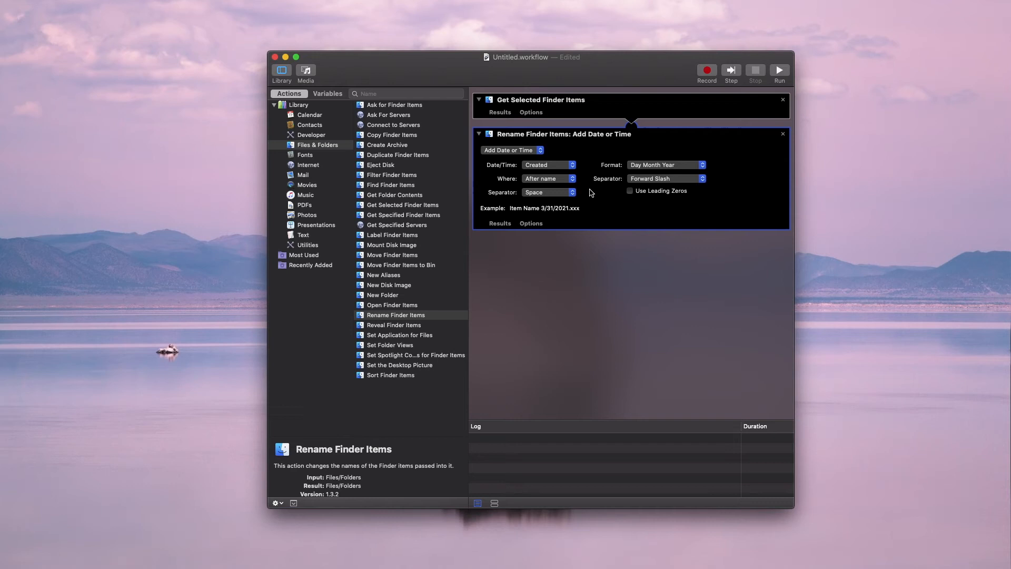
pyautogui.moveTo(516, 150)
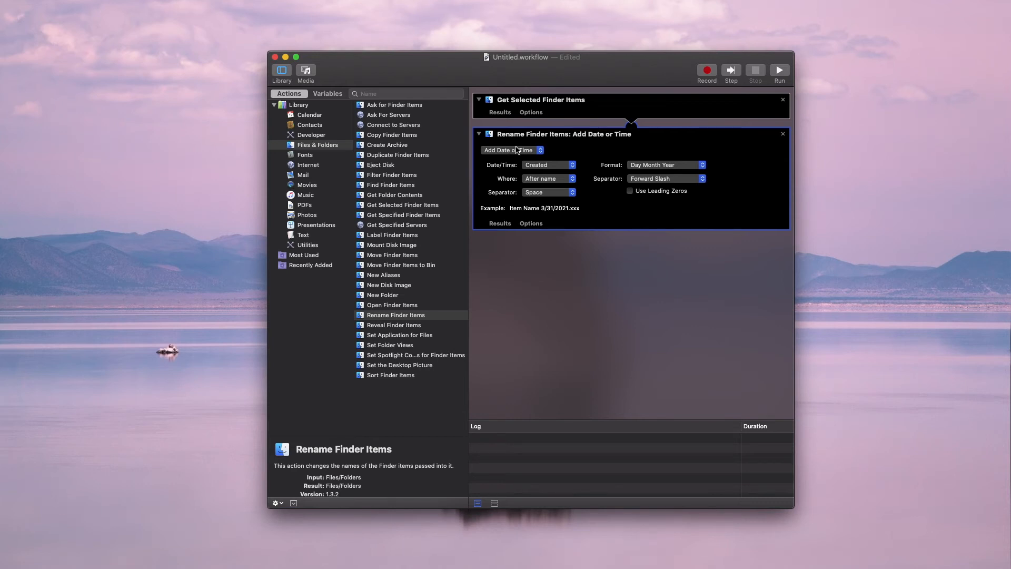
# - Keep the rename mode on Add Date or Time with the created date after the name
pyautogui.click(511, 149)
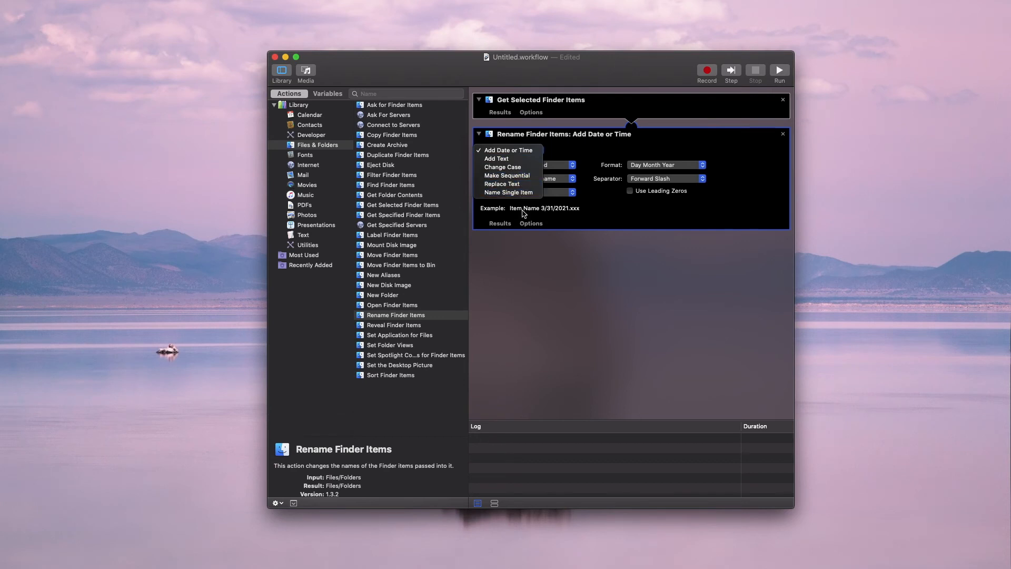
pyautogui.click(509, 149)
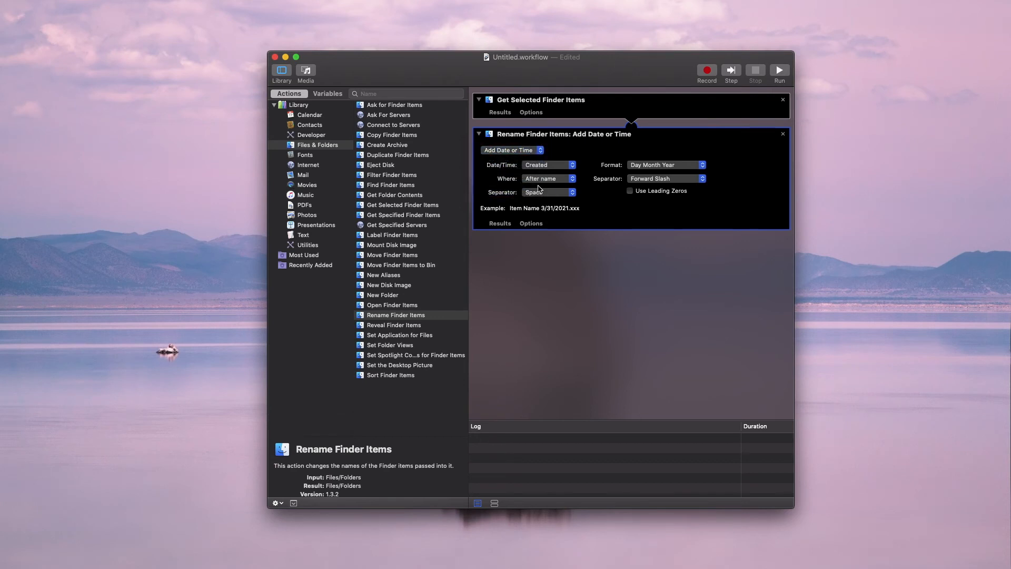
pyautogui.moveTo(543, 214)
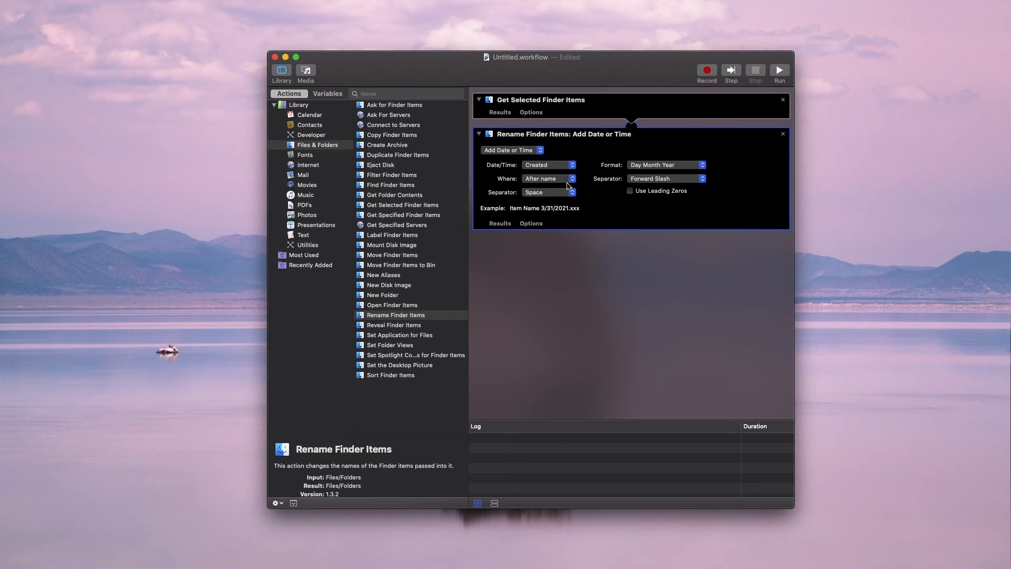
pyautogui.moveTo(588, 242)
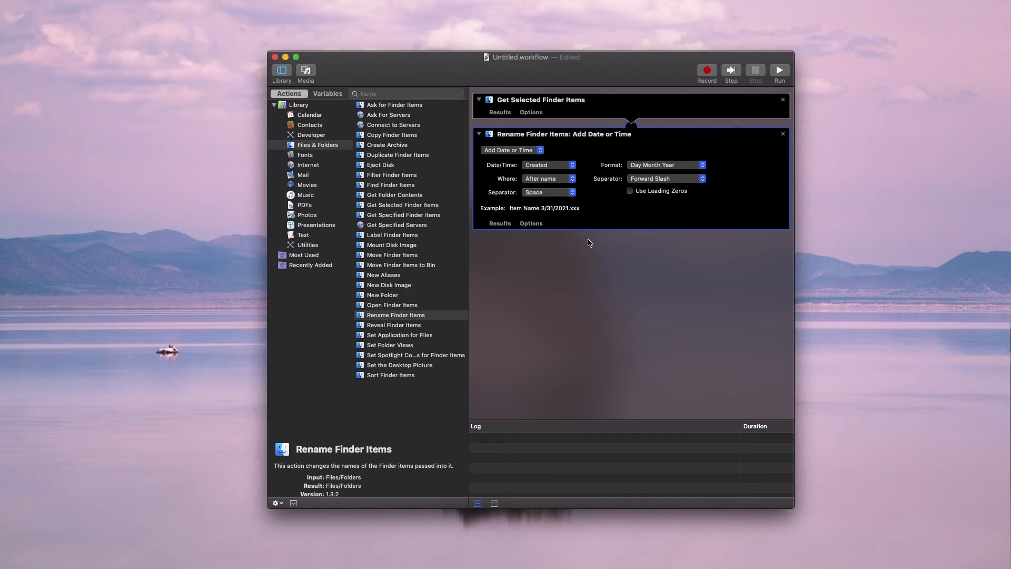
pyautogui.moveTo(540, 168)
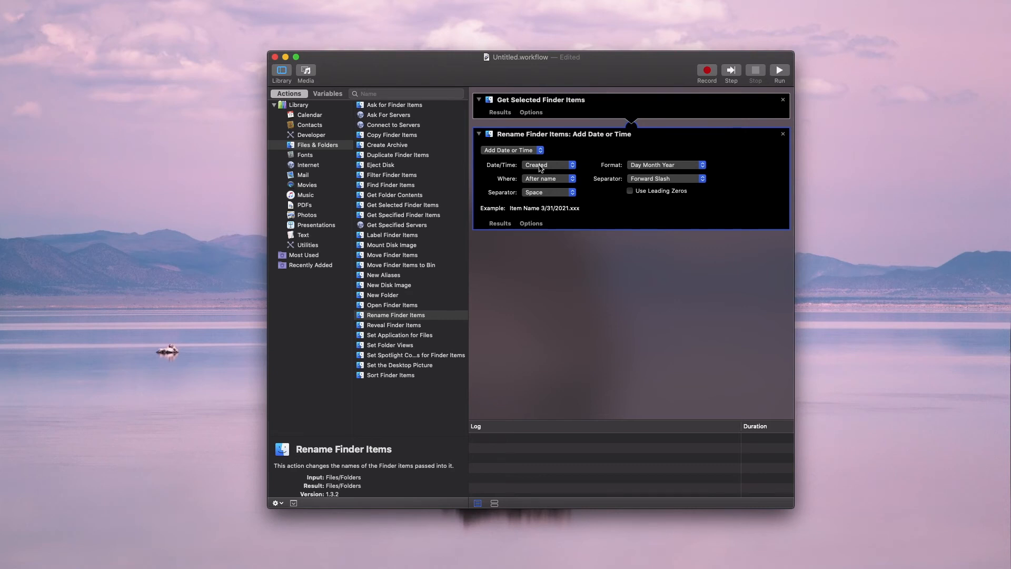
pyautogui.click(512, 149)
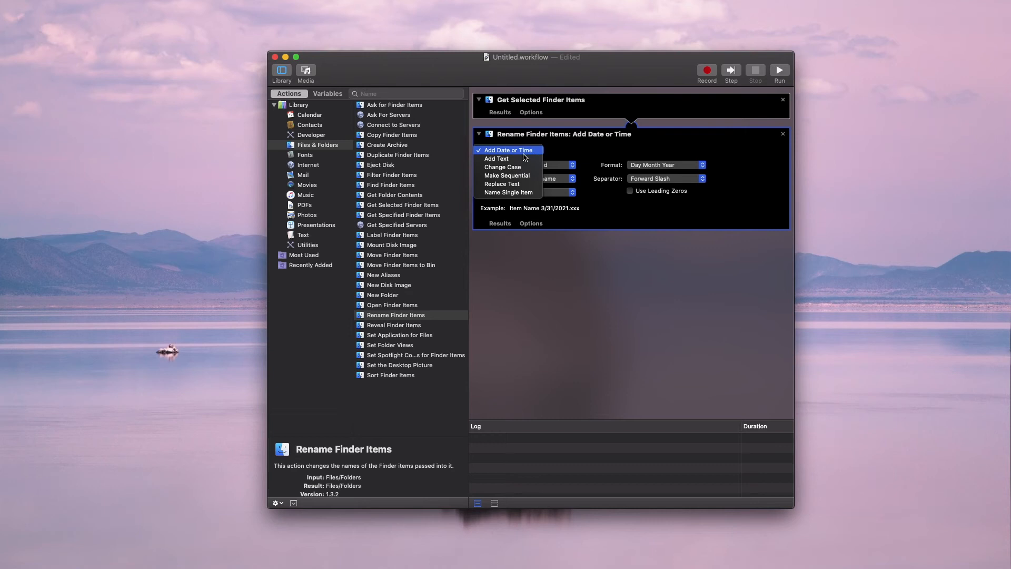
pyautogui.click(507, 176)
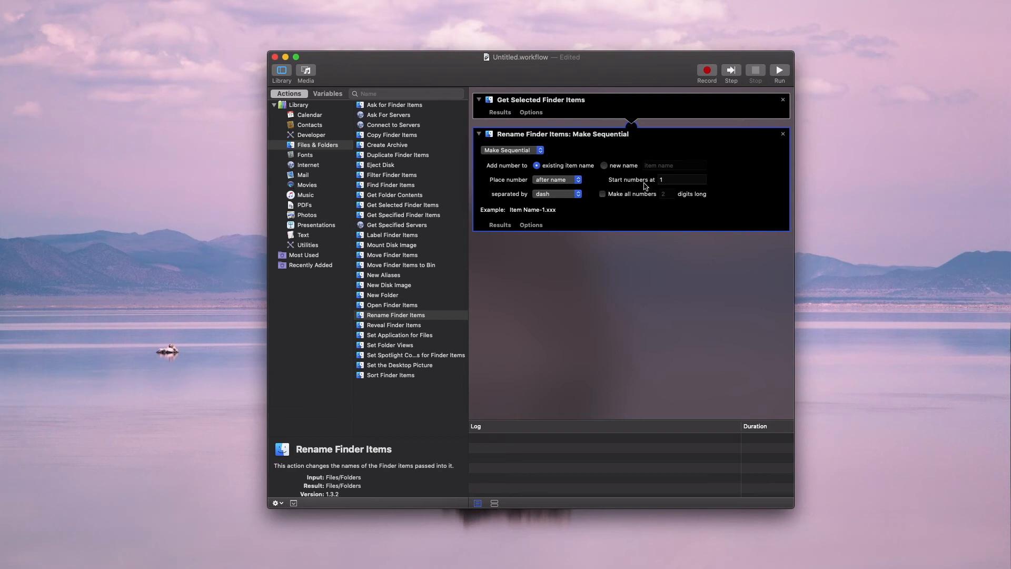
pyautogui.moveTo(548, 214)
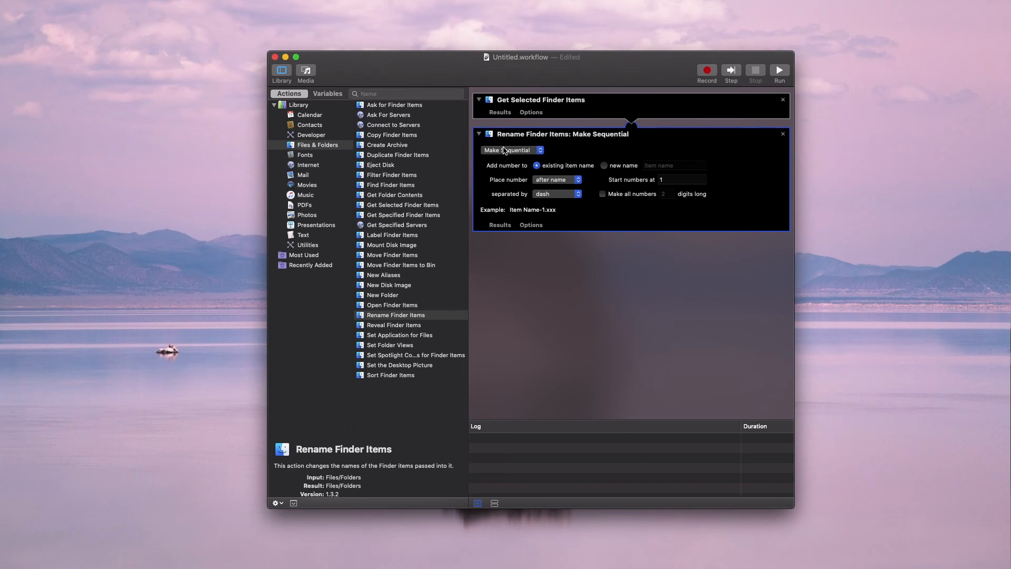
pyautogui.click(512, 150)
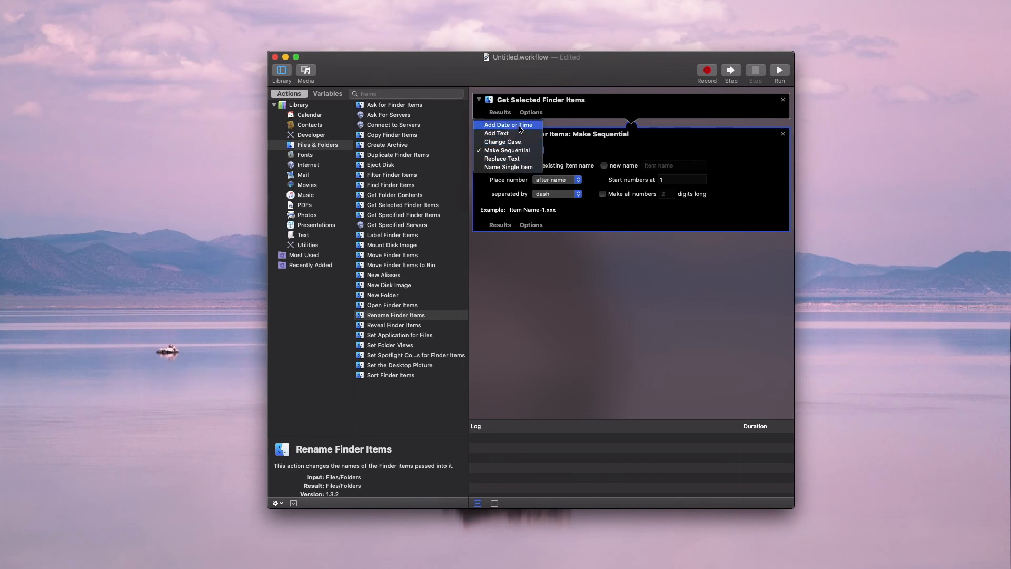
pyautogui.click(508, 124)
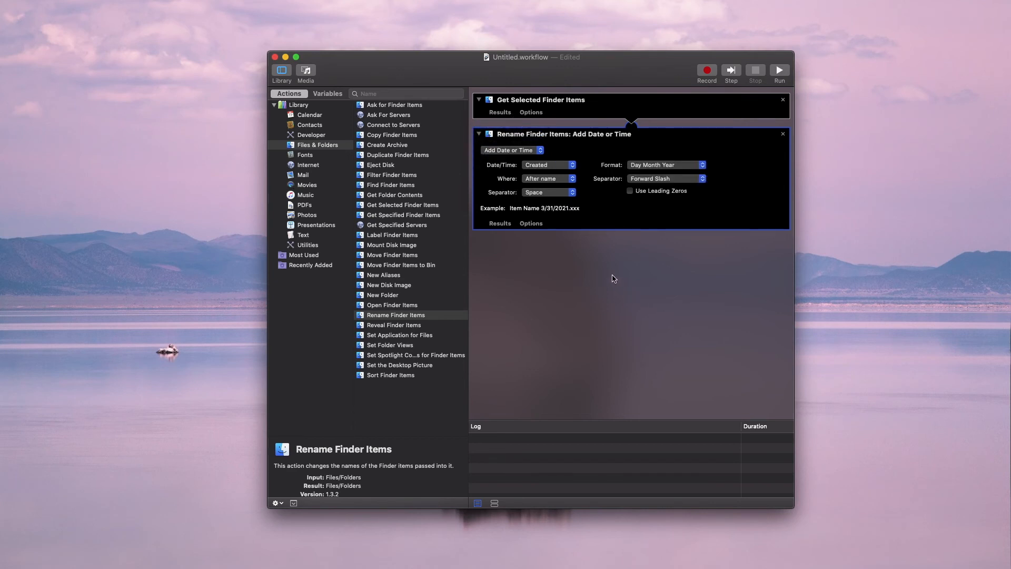
pyautogui.moveTo(541, 80)
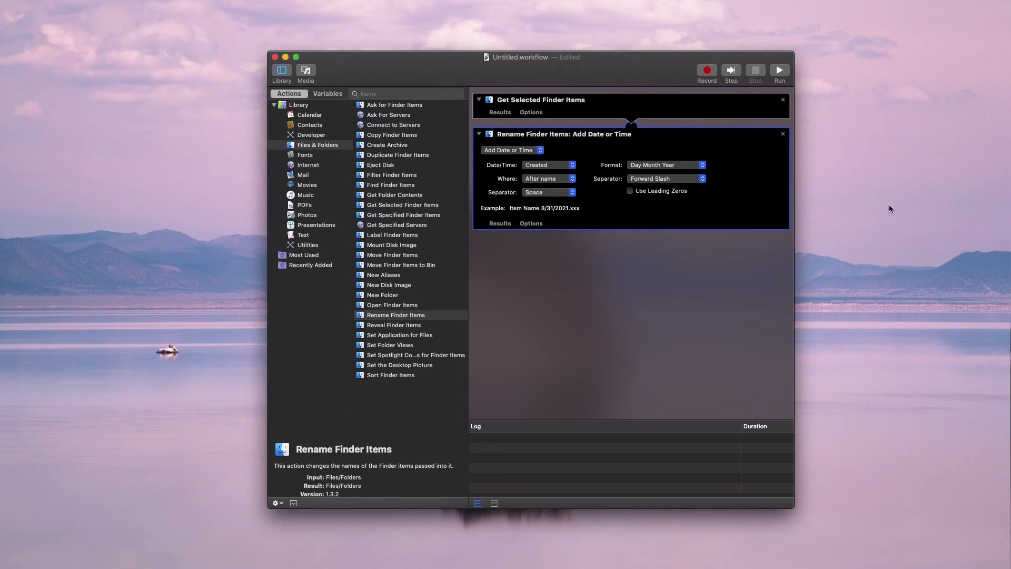
pyautogui.moveTo(570, 108)
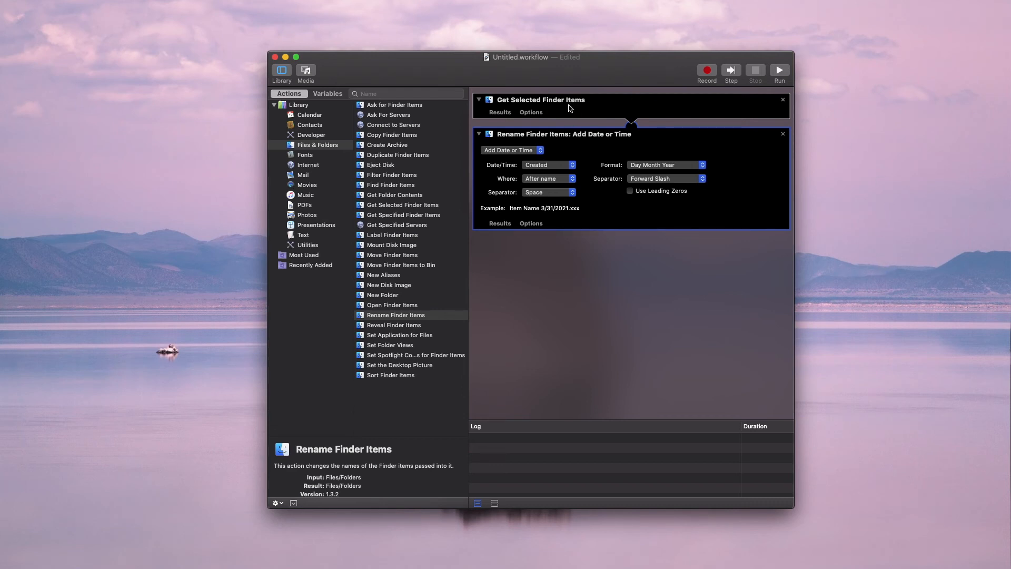
pyautogui.moveTo(830, 122)
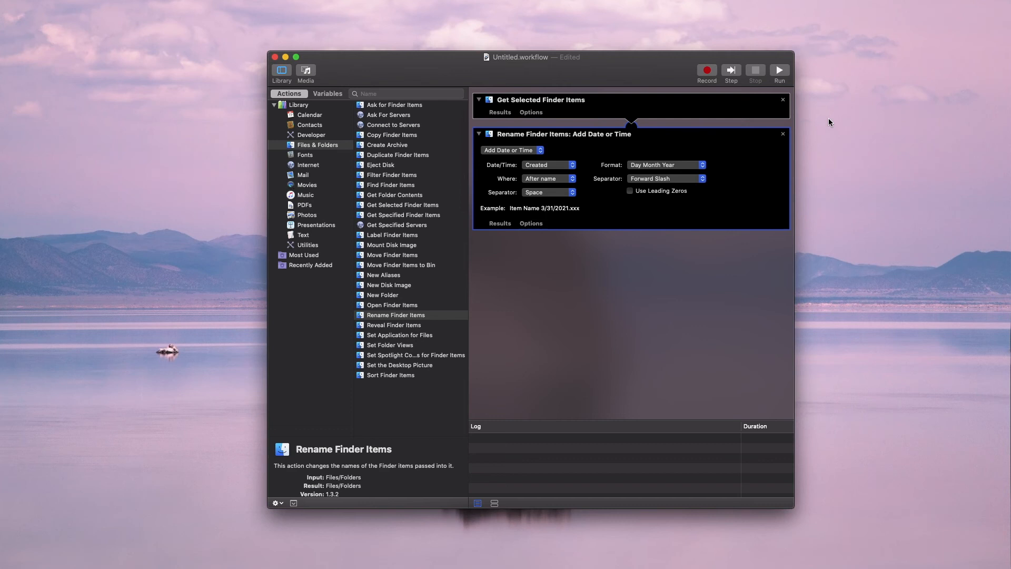
pyautogui.moveTo(747, 181)
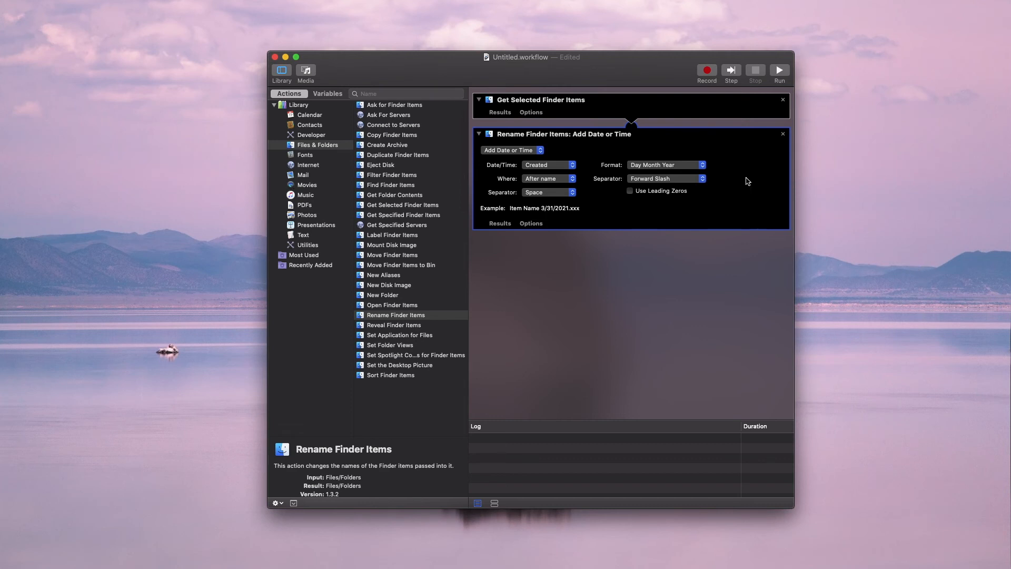
pyautogui.moveTo(720, 187)
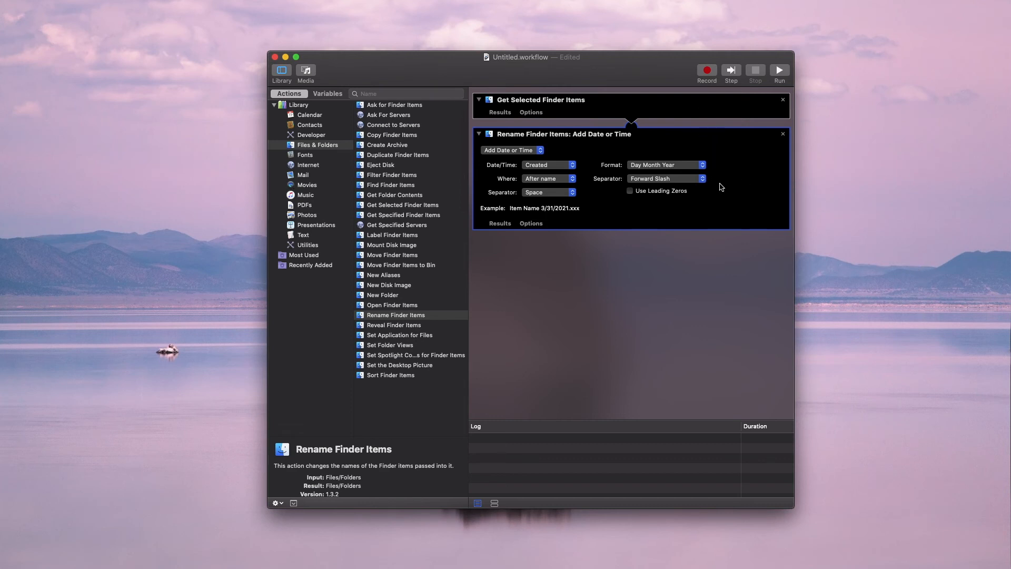
pyautogui.moveTo(720, 202)
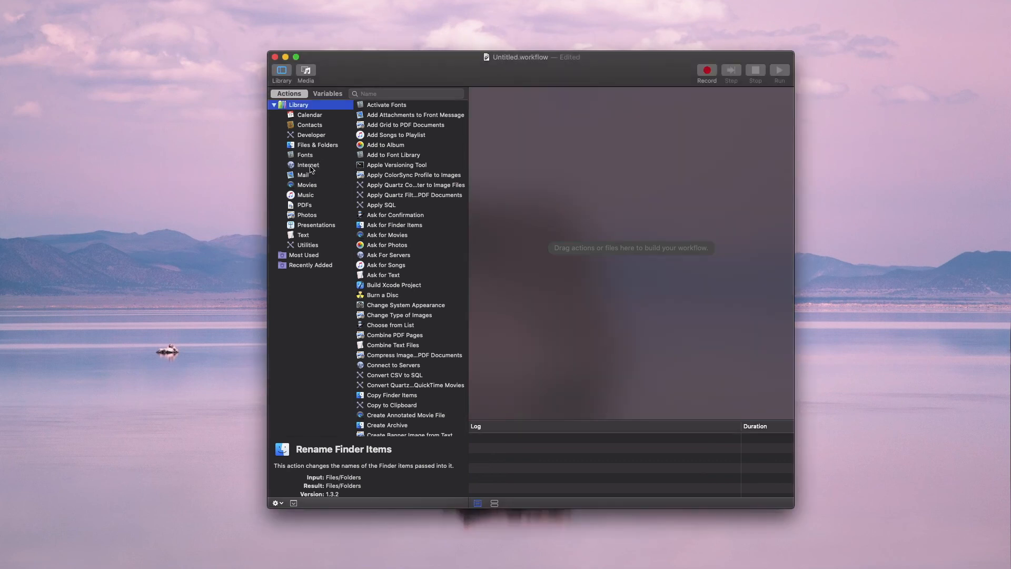
pyautogui.click(308, 164)
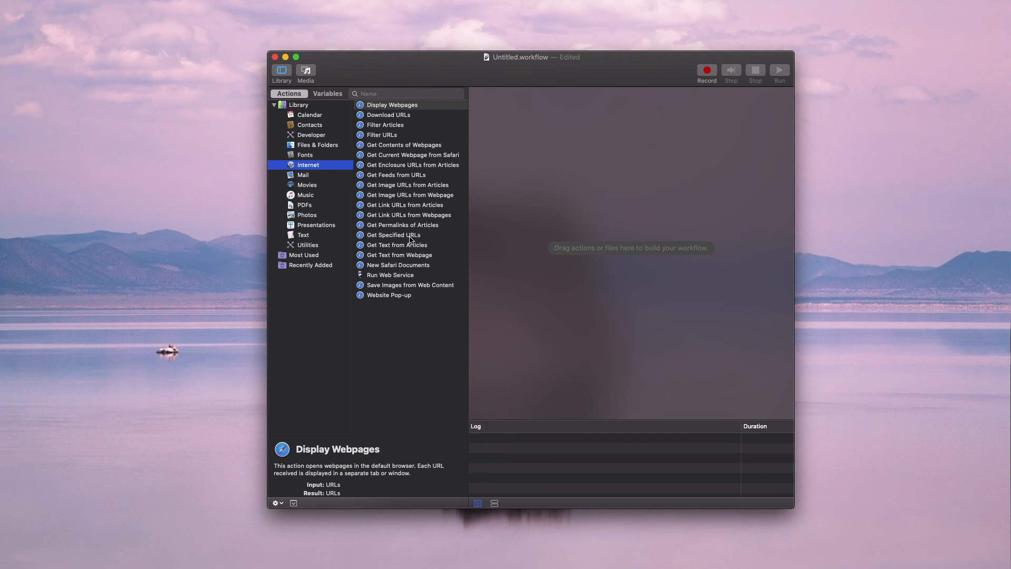
pyautogui.doubleClick(393, 235)
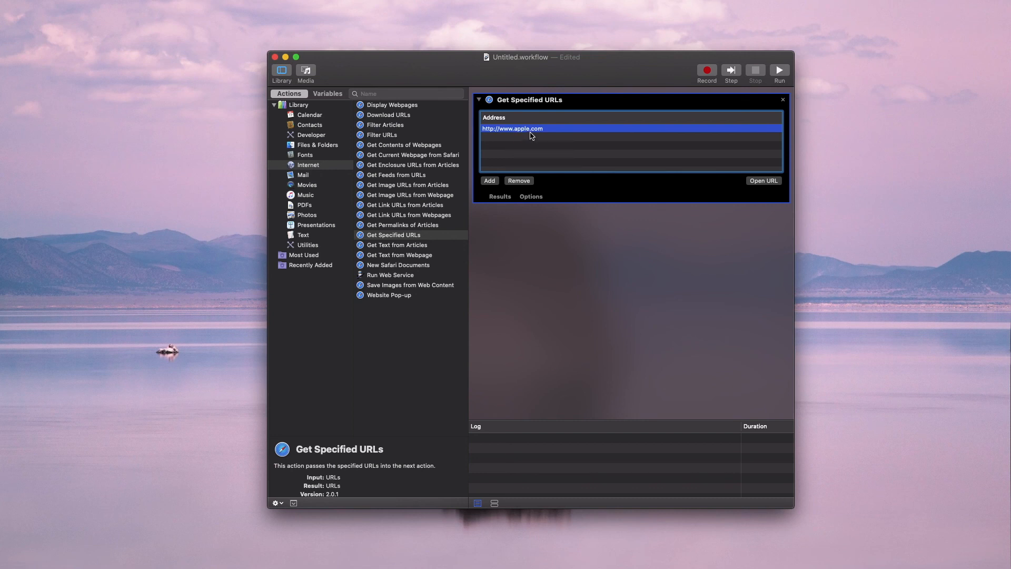
pyautogui.click(538, 129)
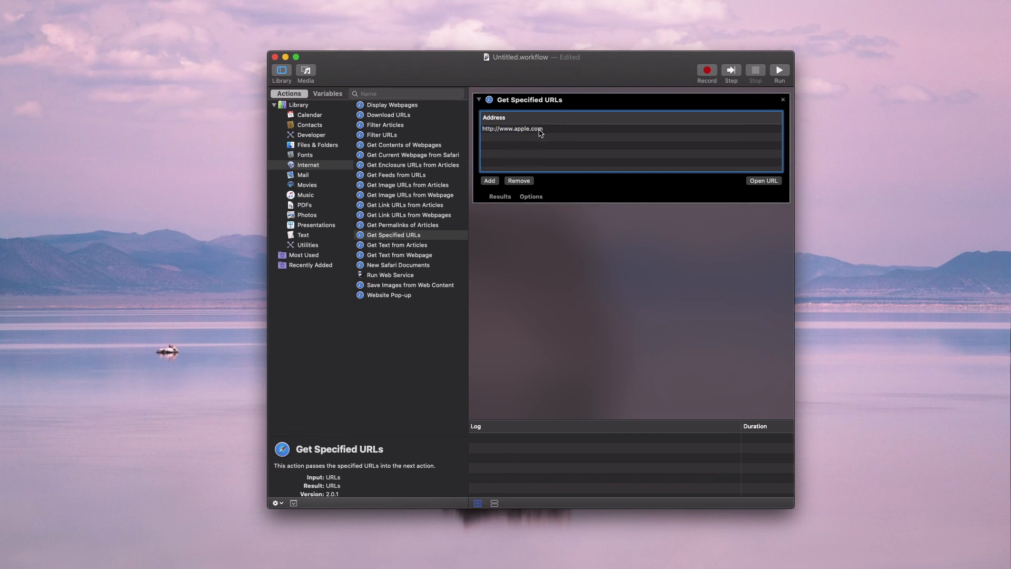
pyautogui.moveTo(516, 146)
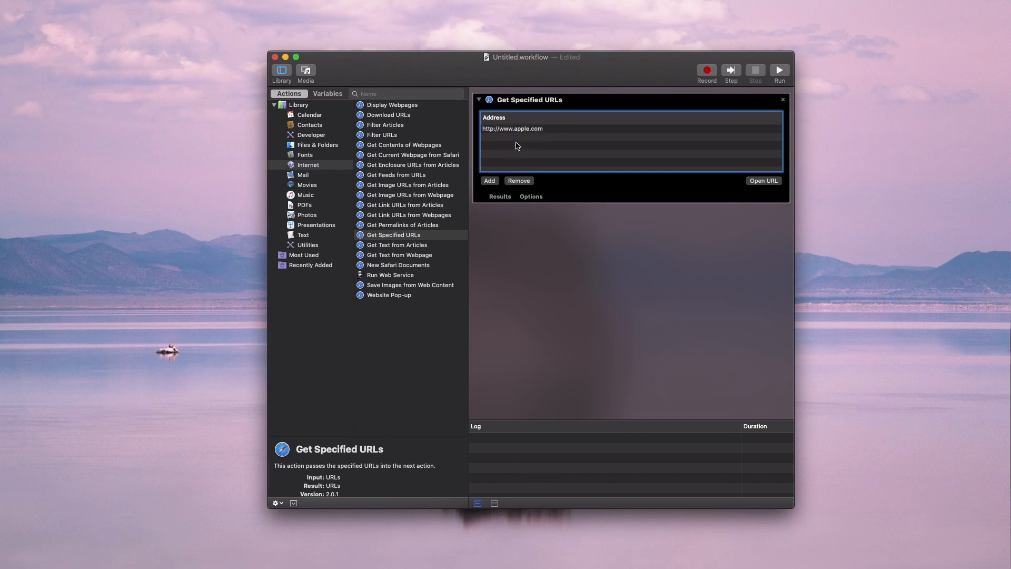
pyautogui.moveTo(518, 140)
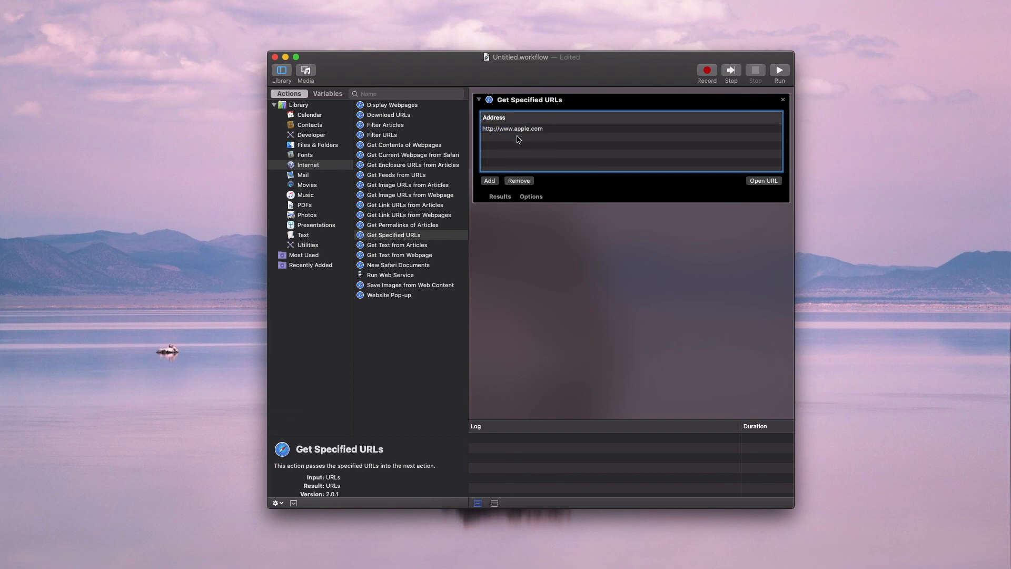
pyautogui.moveTo(533, 146)
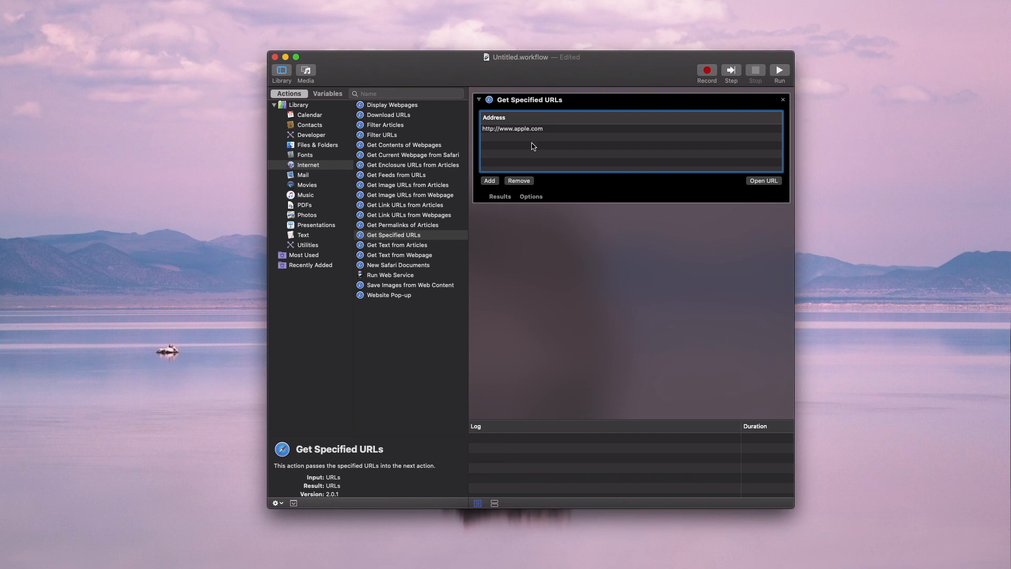
pyautogui.moveTo(400, 106)
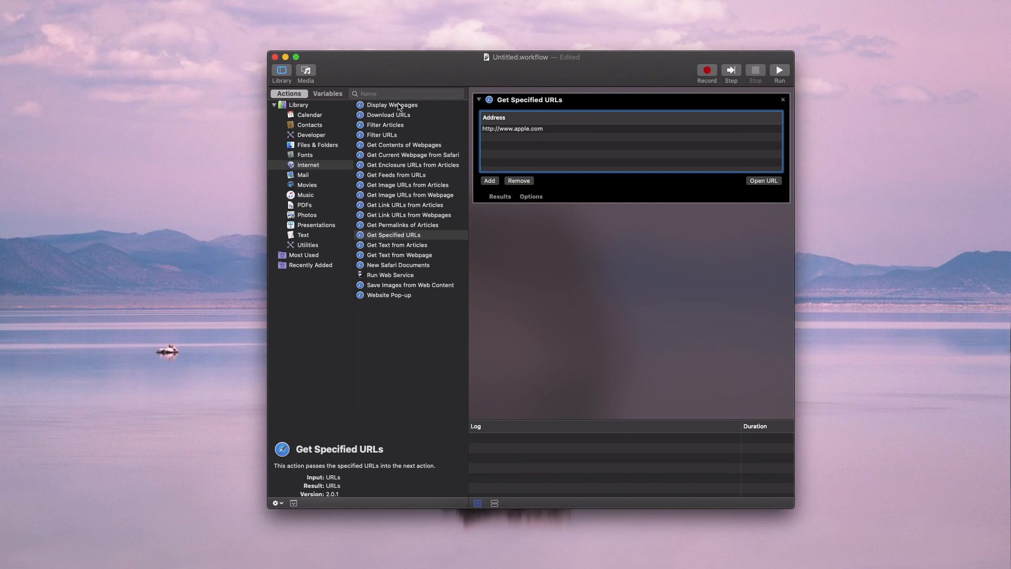
# - Append Display Webpages after the URL step and return to the full Library
pyautogui.doubleClick(392, 104)
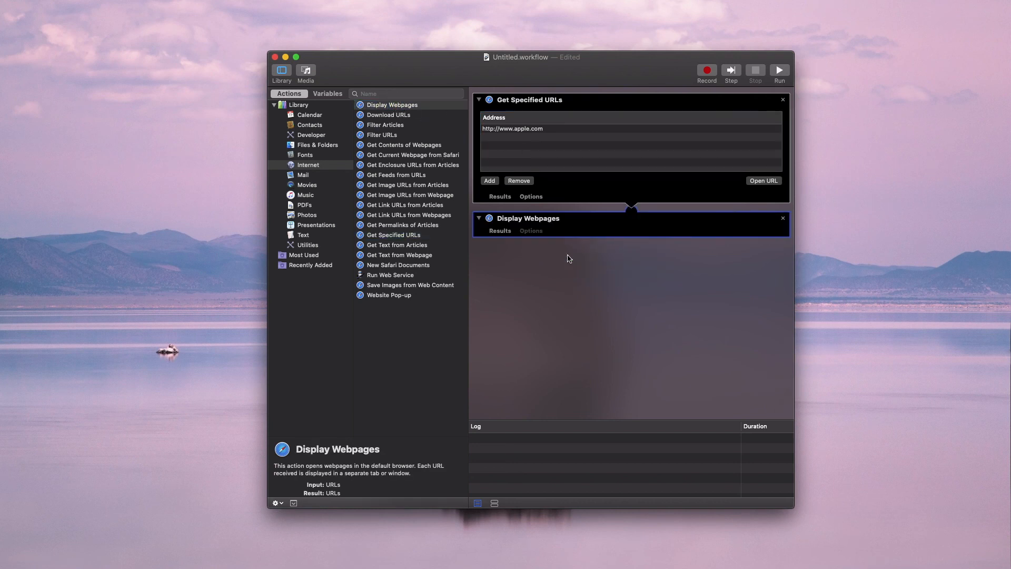
pyautogui.moveTo(569, 158)
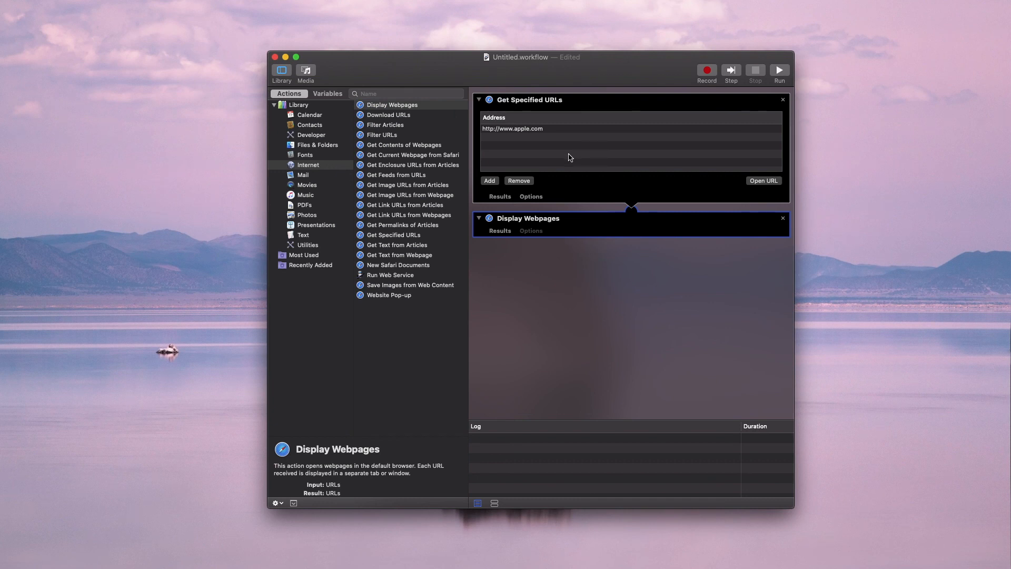
pyautogui.moveTo(538, 251)
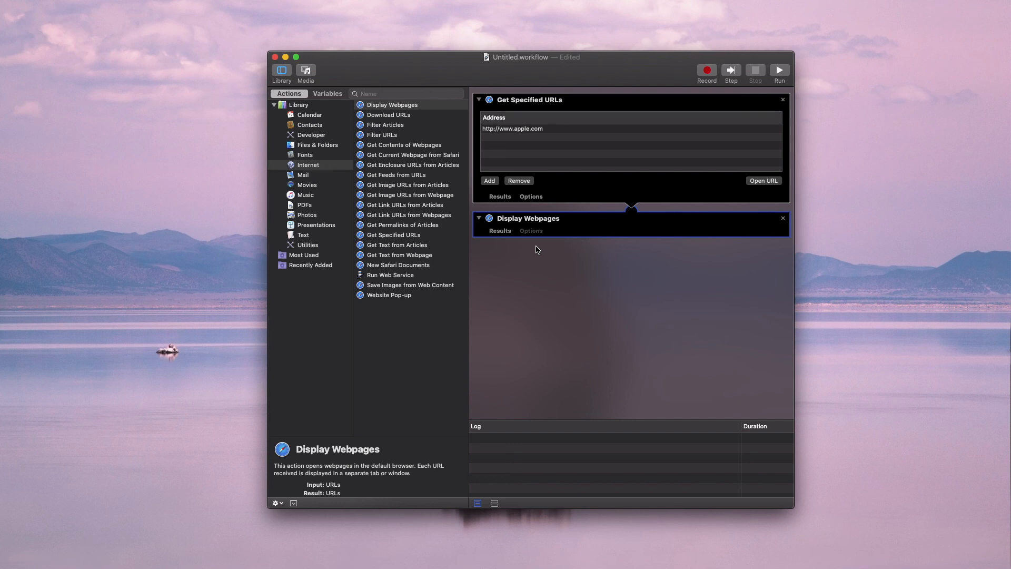
pyautogui.click(298, 104)
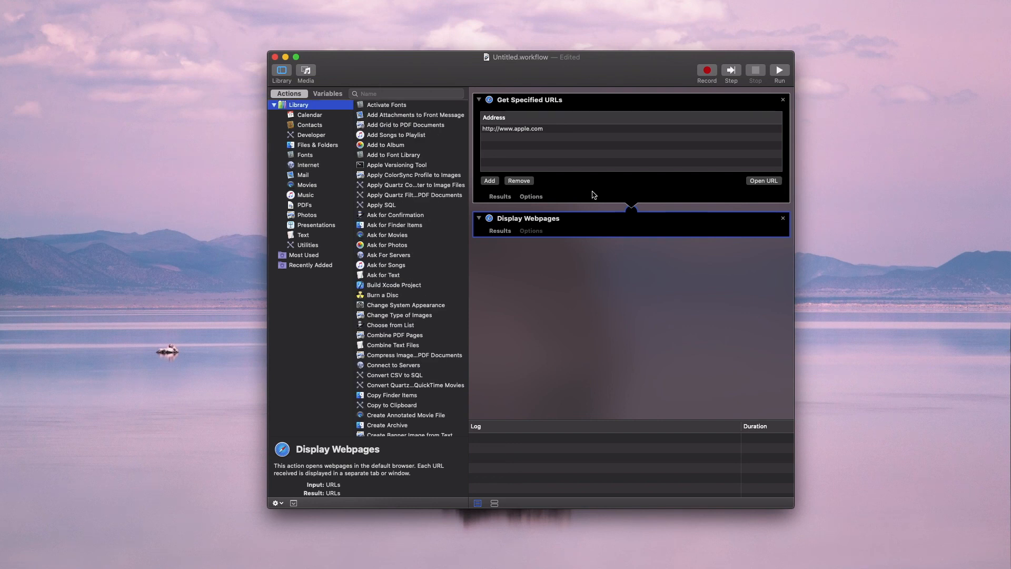